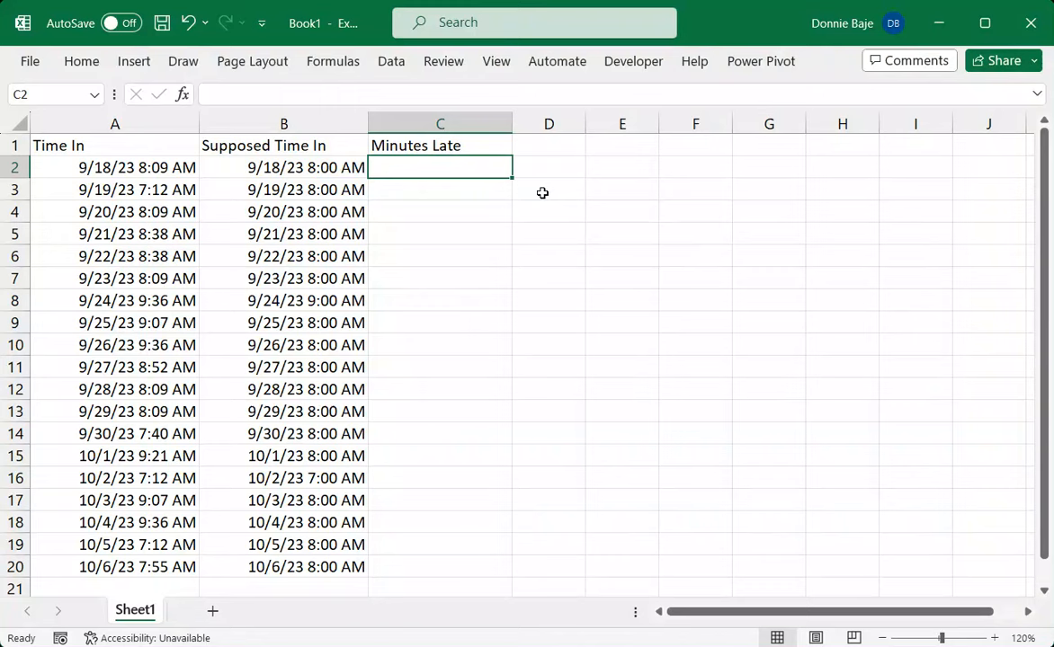
mouse_move(505, 124)
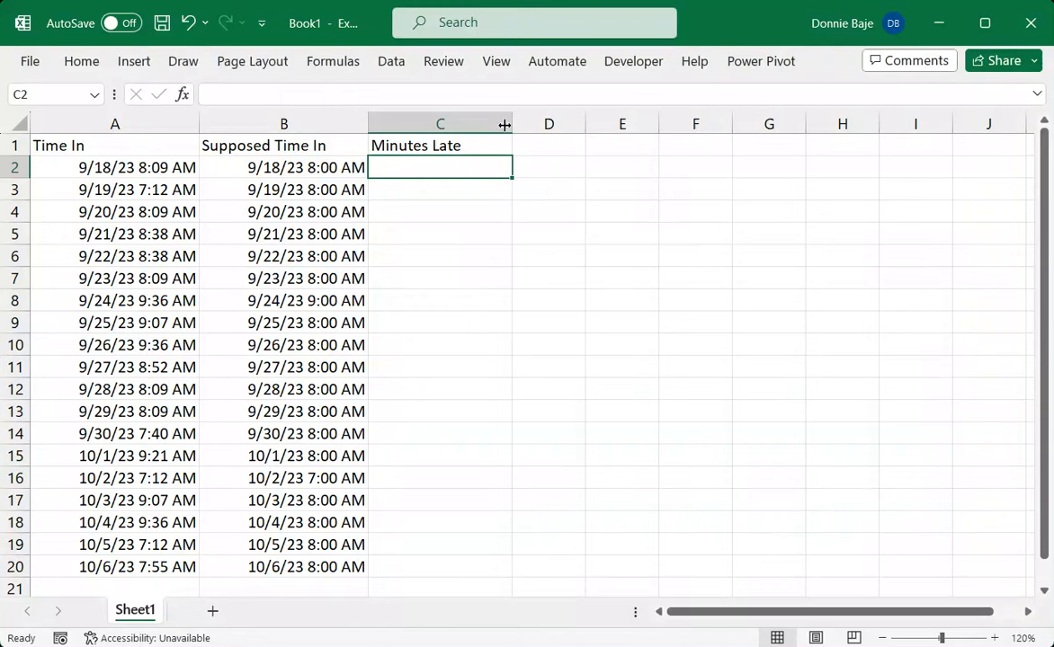
Select the Time In column and inspect the first Time In value in A2
left_click(115, 123)
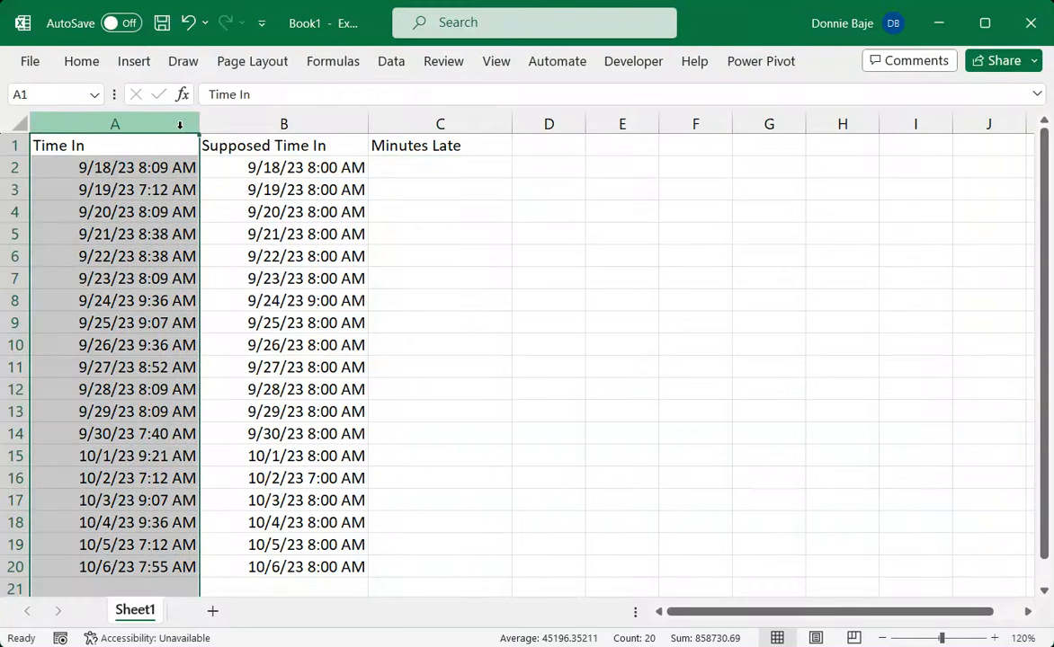
left_click(284, 123)
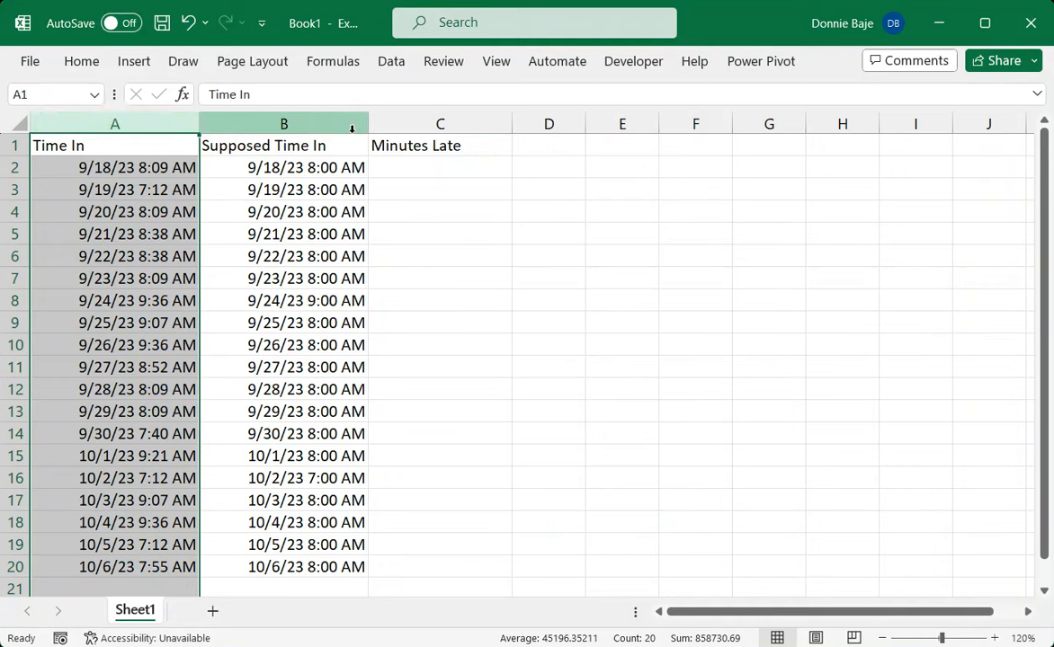
left_click(283, 123)
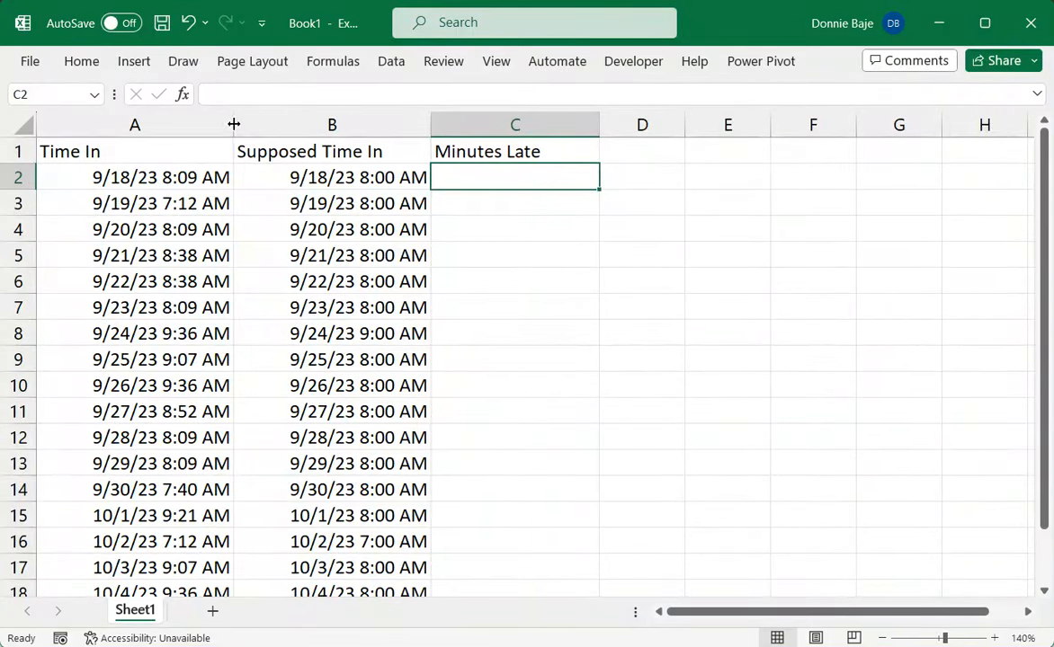
left_click_drag(135, 124, 331, 125)
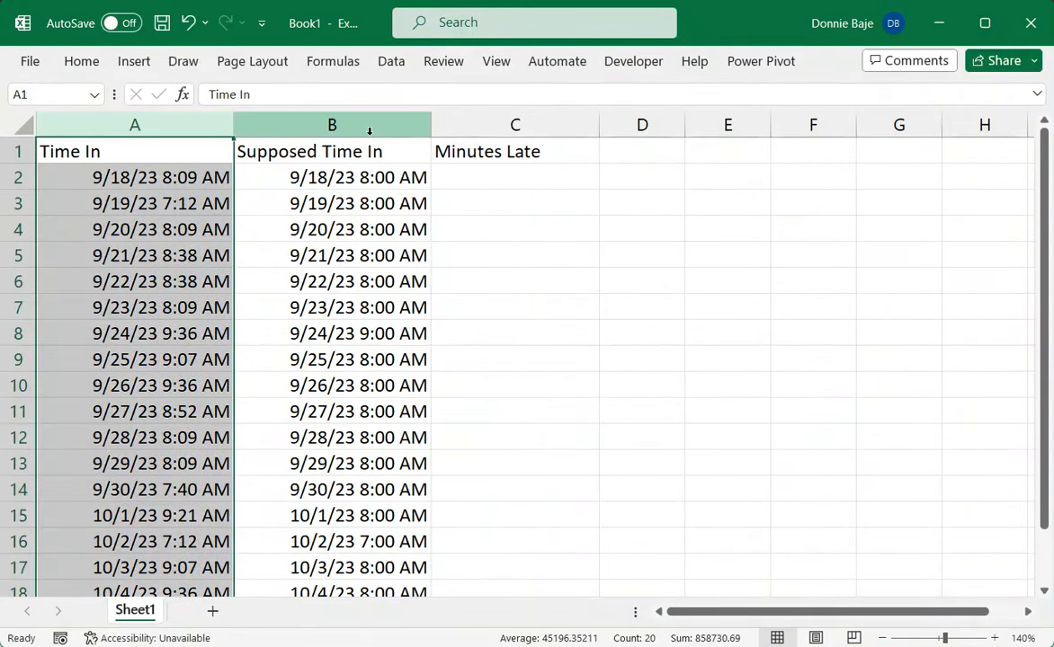
left_click(134, 177)
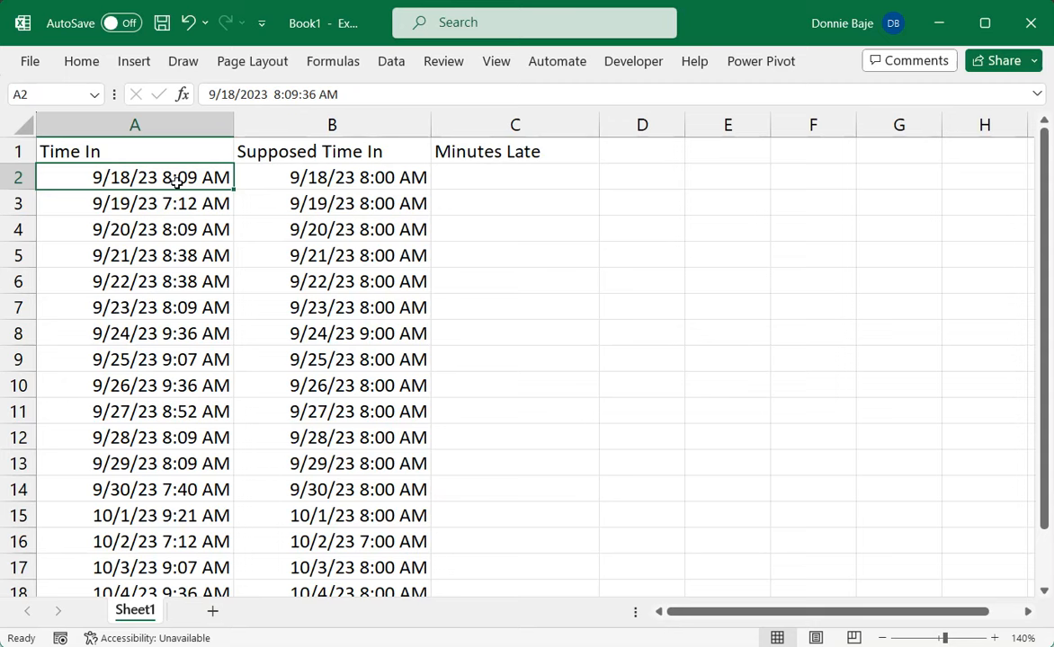
mouse_move(227, 168)
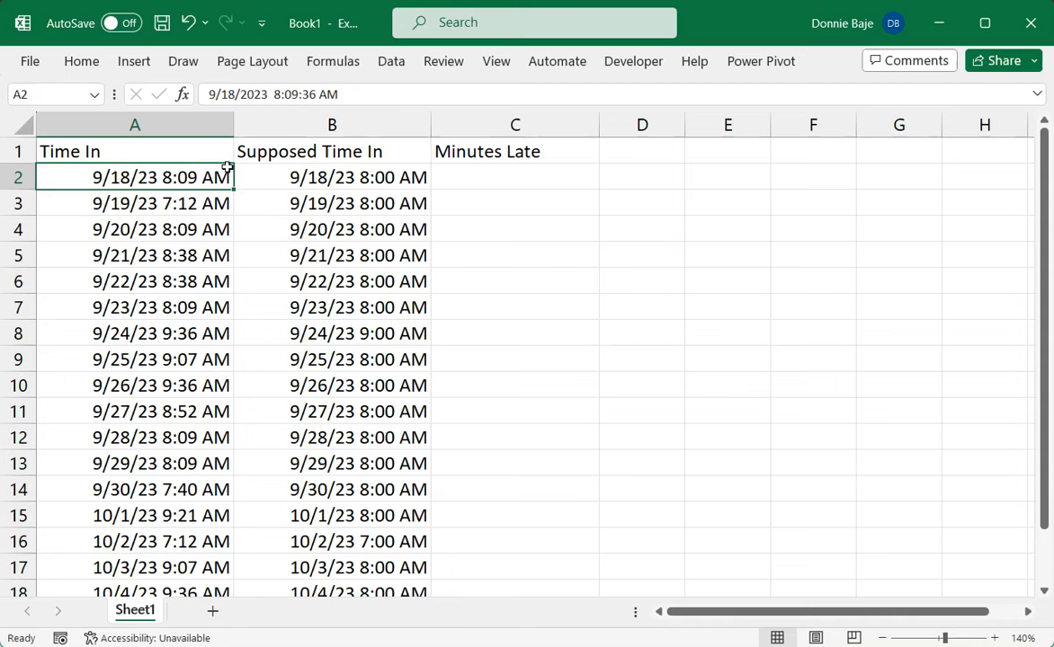
mouse_move(271, 177)
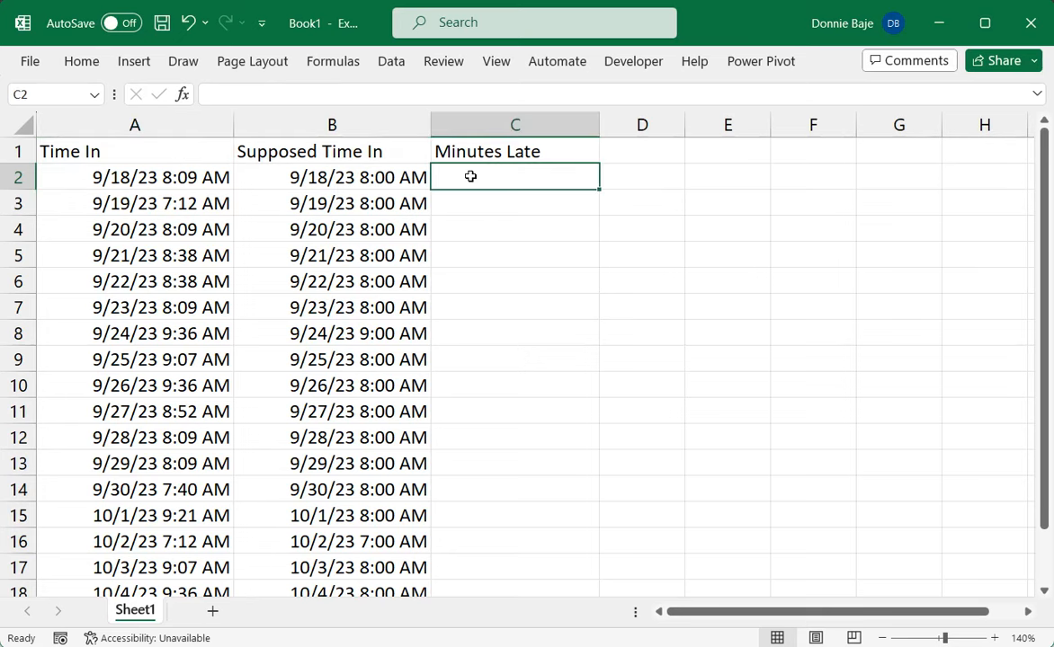
Enter =A2-B2 in C2, showing 1/0/00 12:09 AM
type("=")
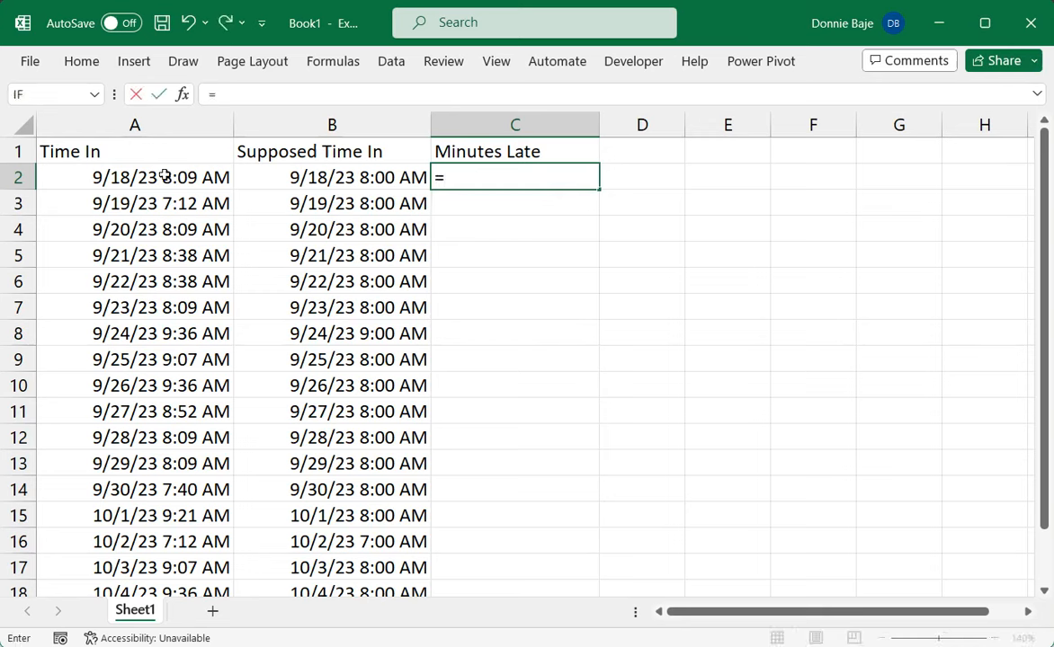
left_click(135, 177)
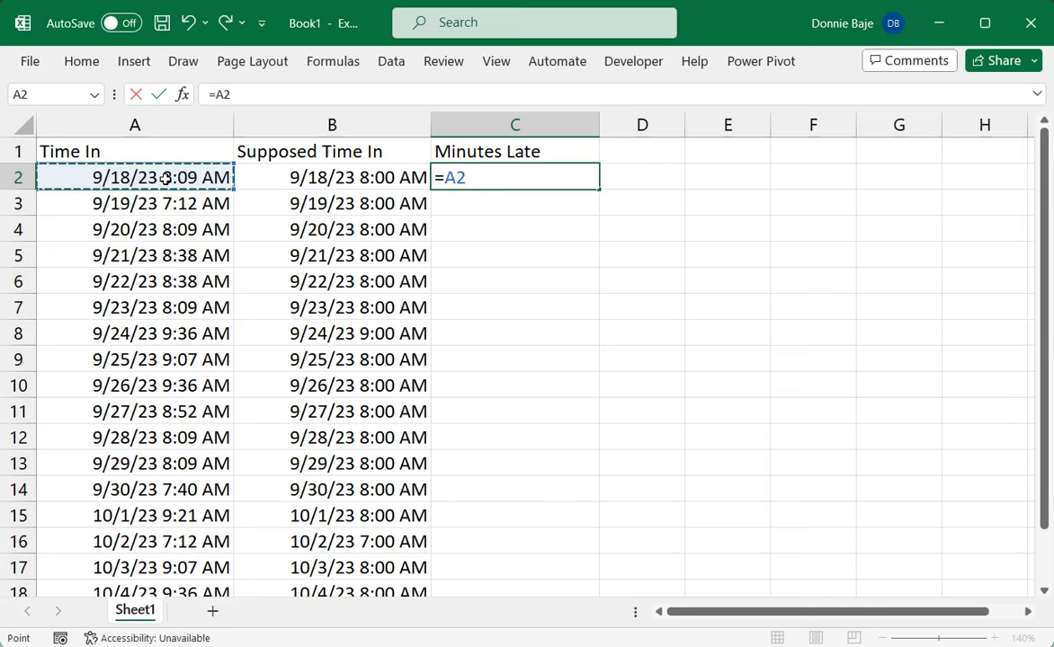
type("-")
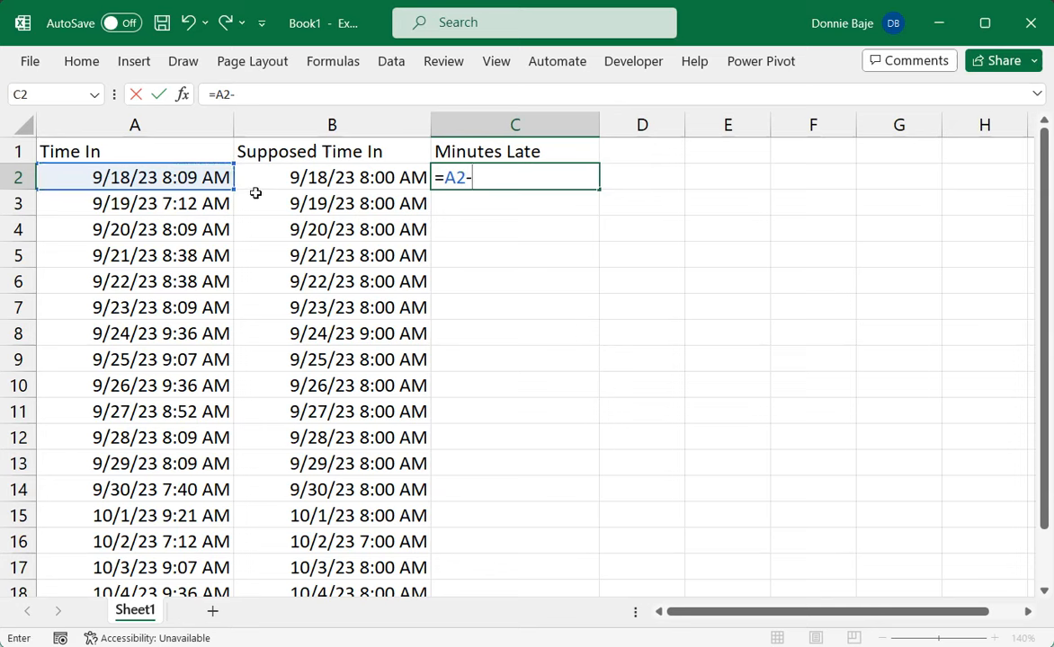
left_click(332, 177)
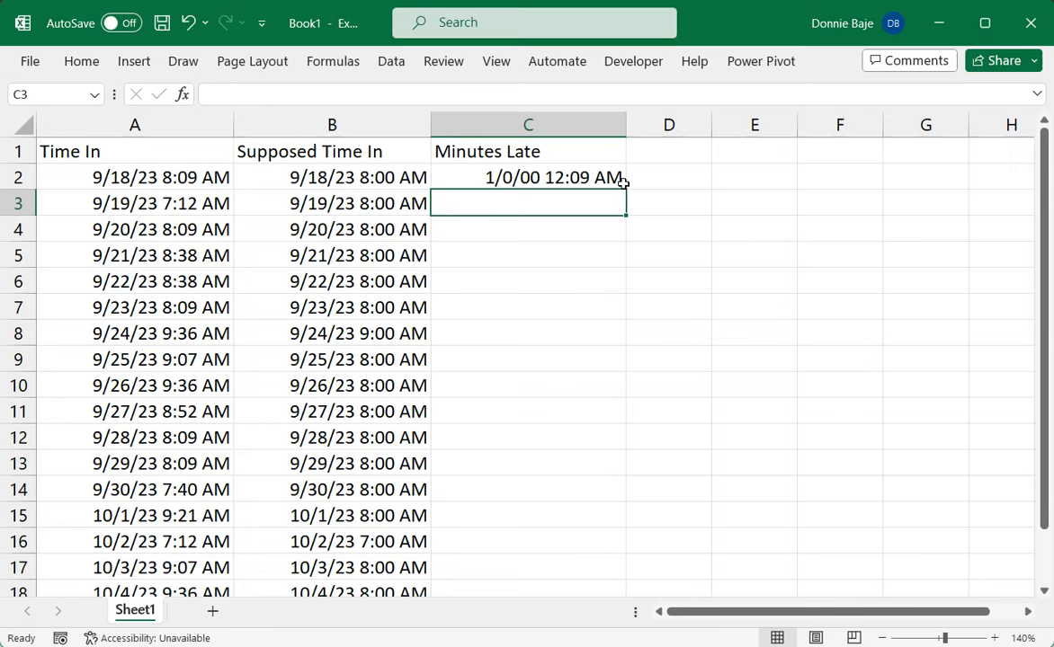
mouse_move(601, 177)
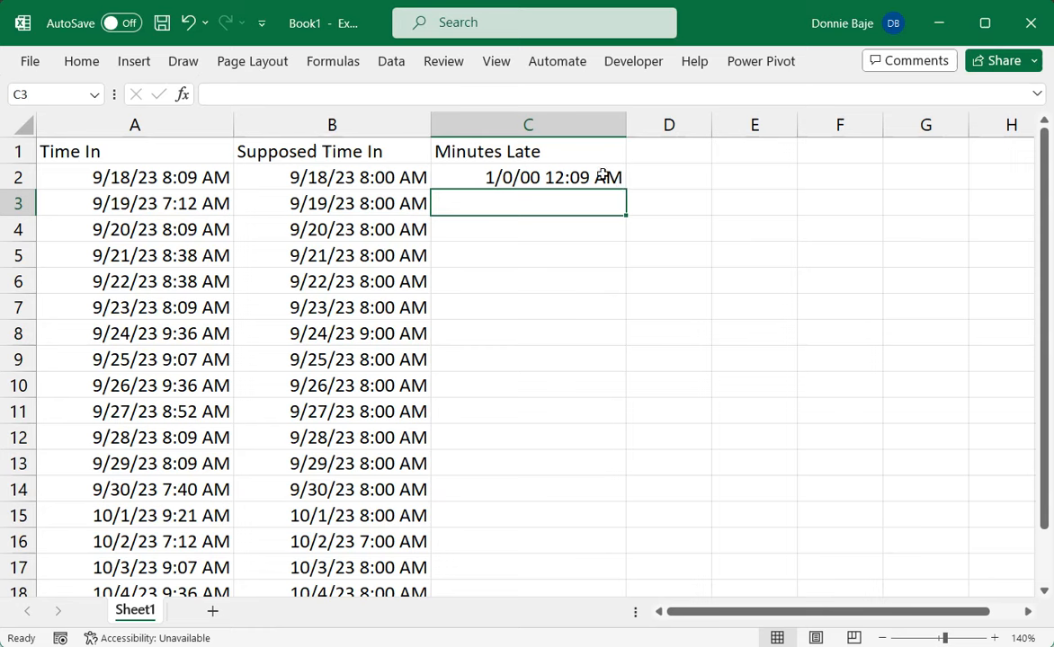
left_click(527, 177)
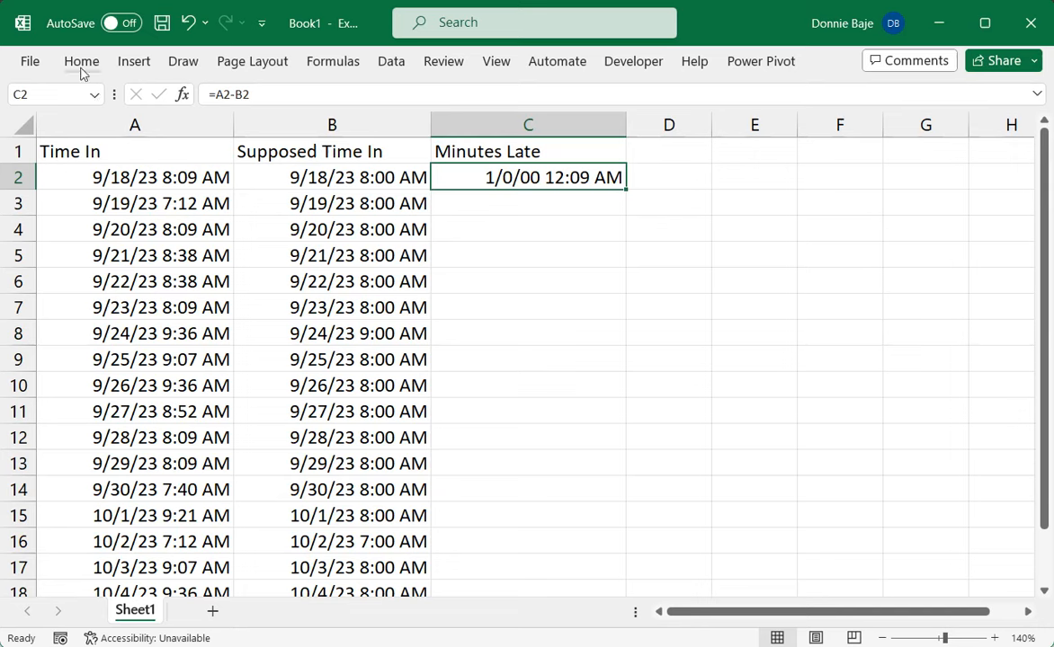
Apply the Number format to C2 so the difference reads 0.01
left_click(82, 62)
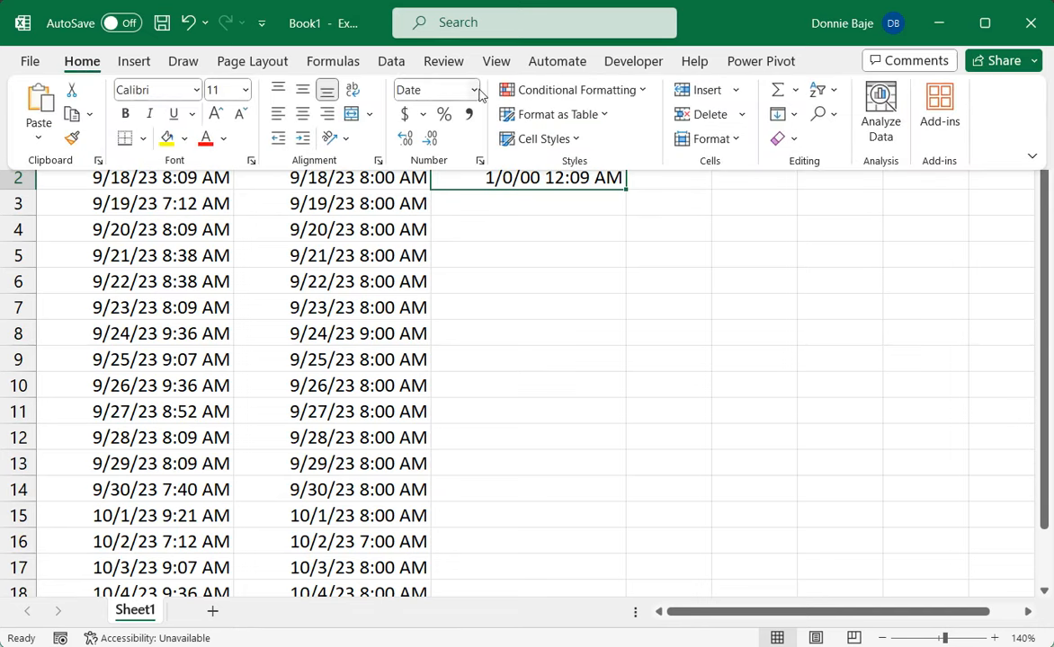
left_click(474, 89)
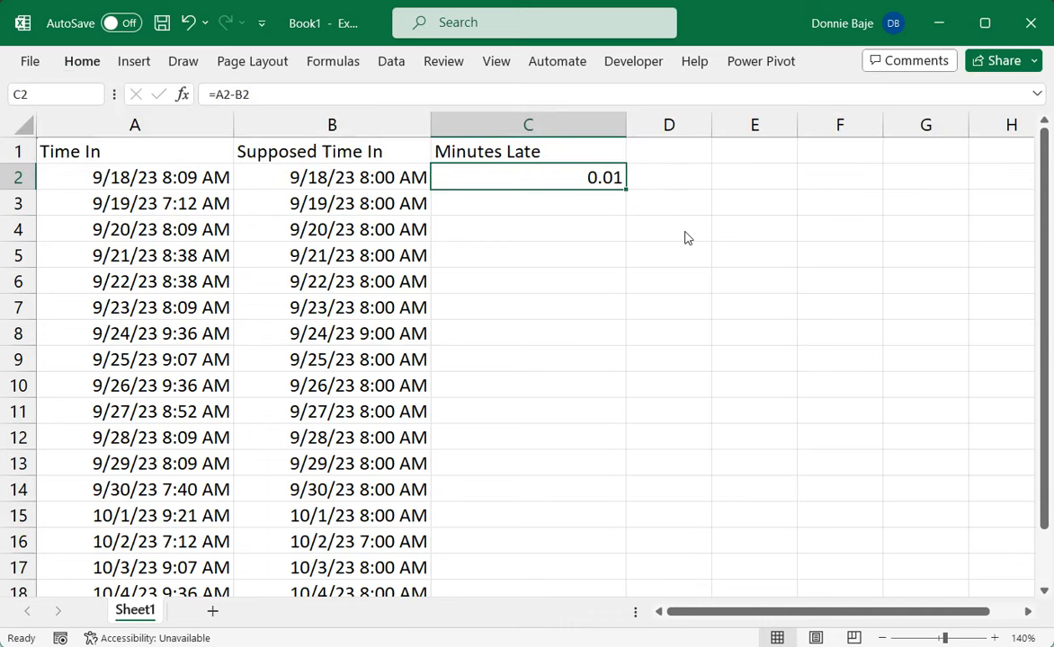
mouse_move(671, 225)
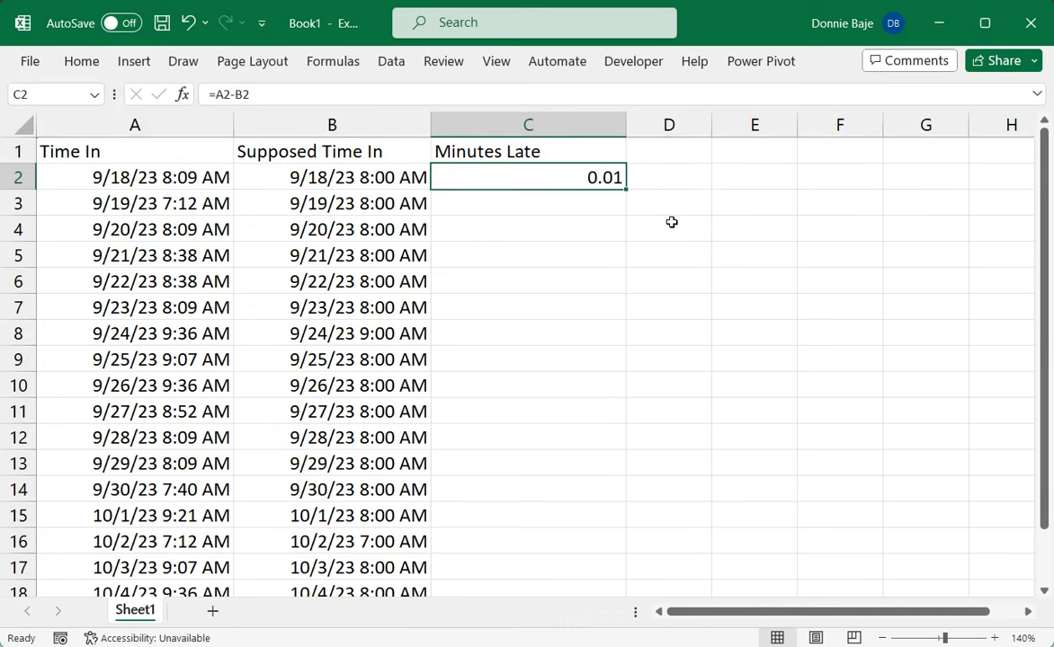
mouse_move(572, 176)
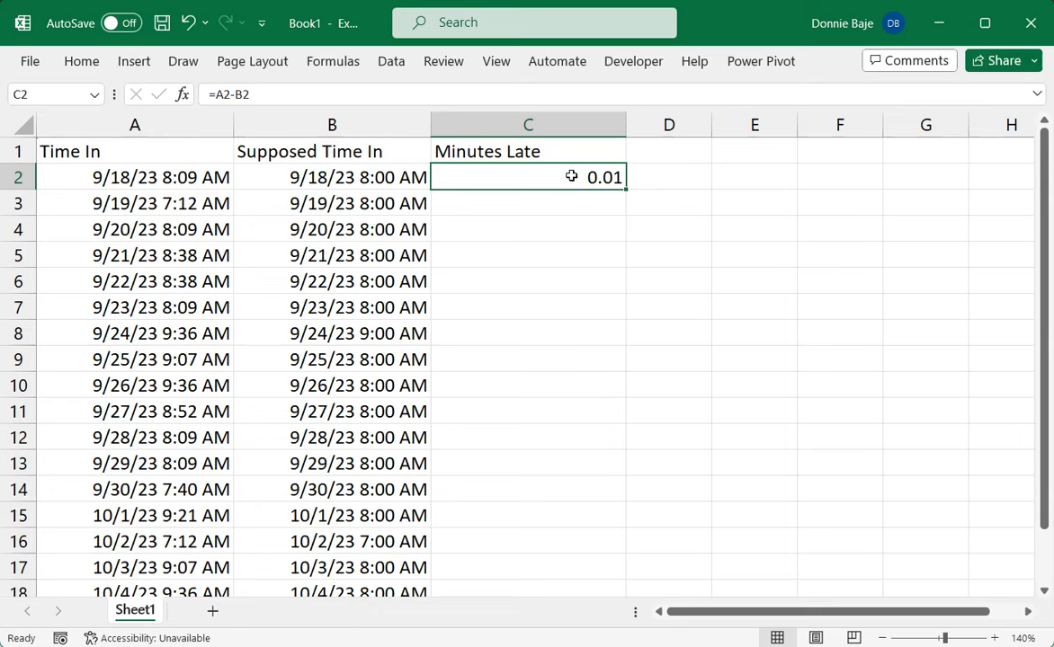
Wrap the C2 formula as =MINUTE(A2-B2), showing 9.00
double_click(527, 178)
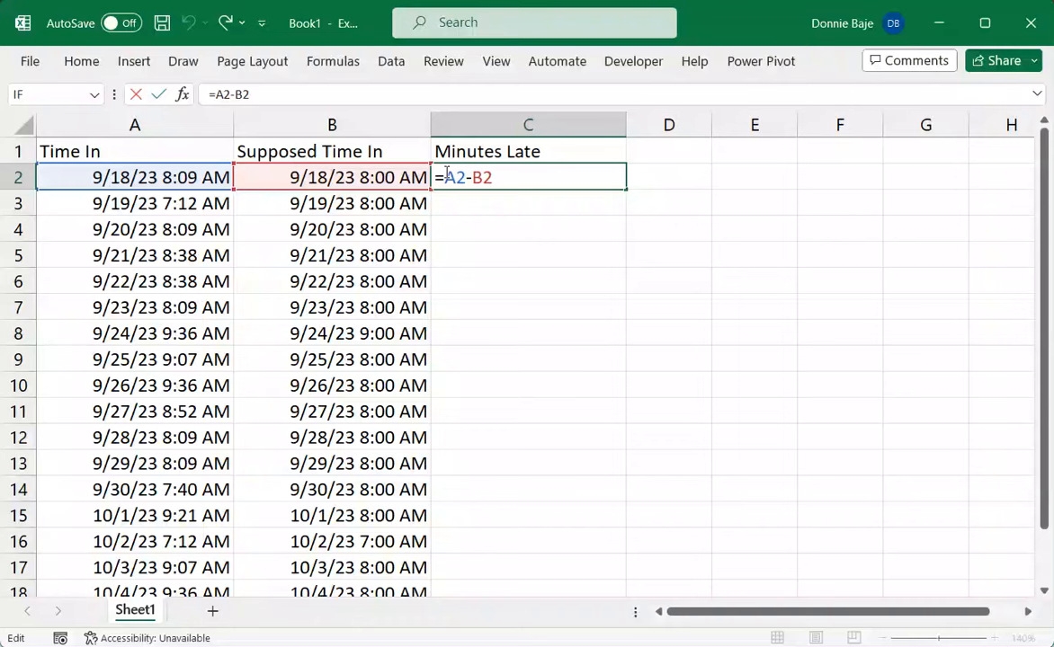
type("MINUTE(")
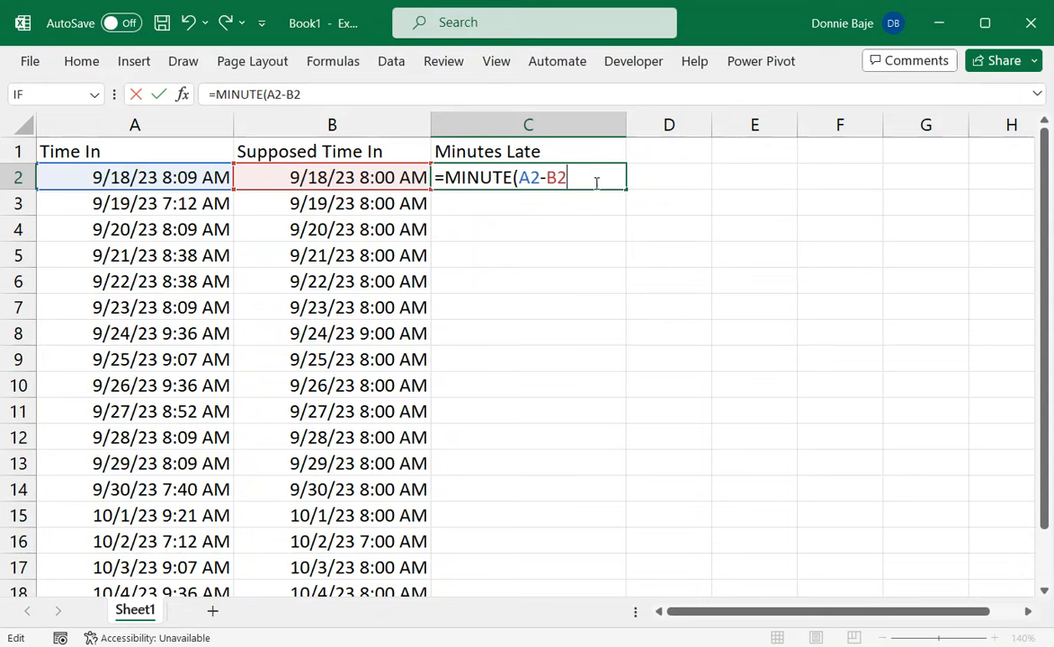
type(")")
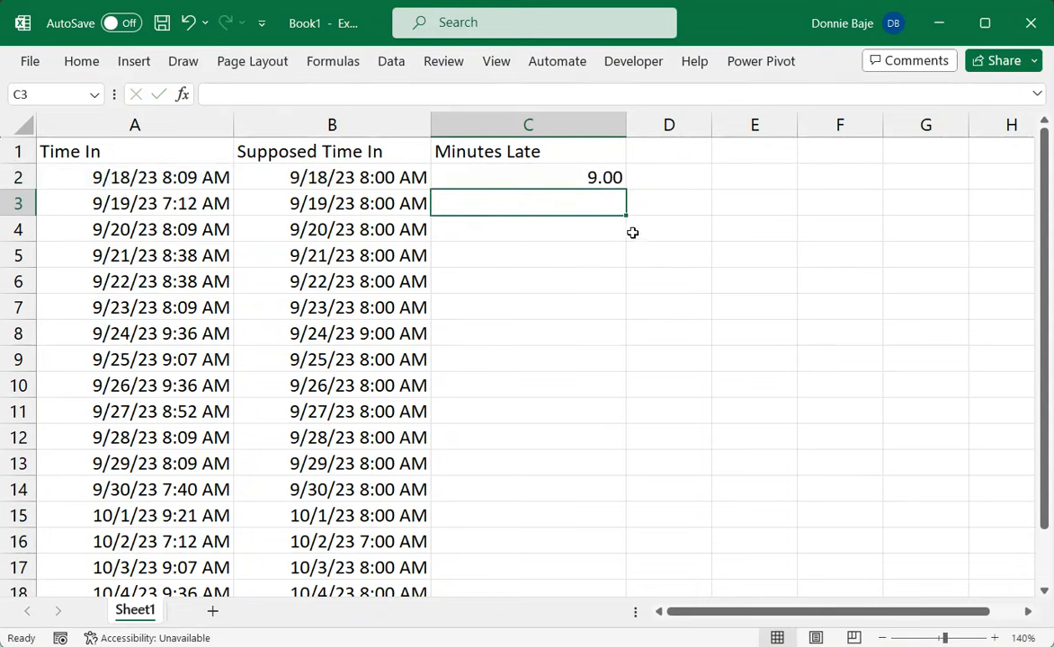
left_click(528, 177)
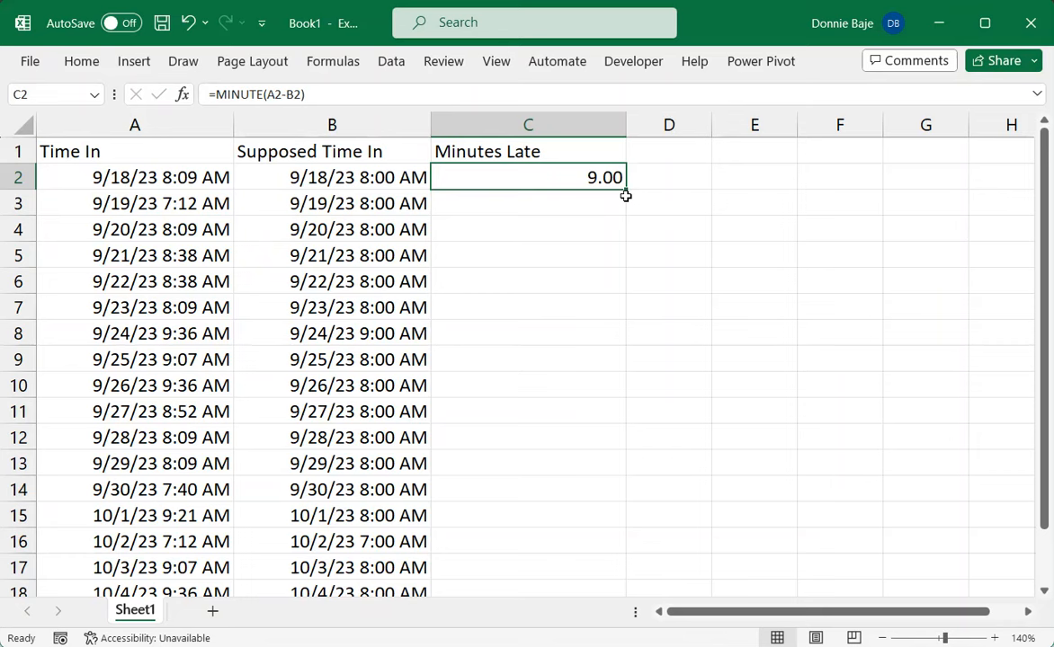
mouse_move(404, 177)
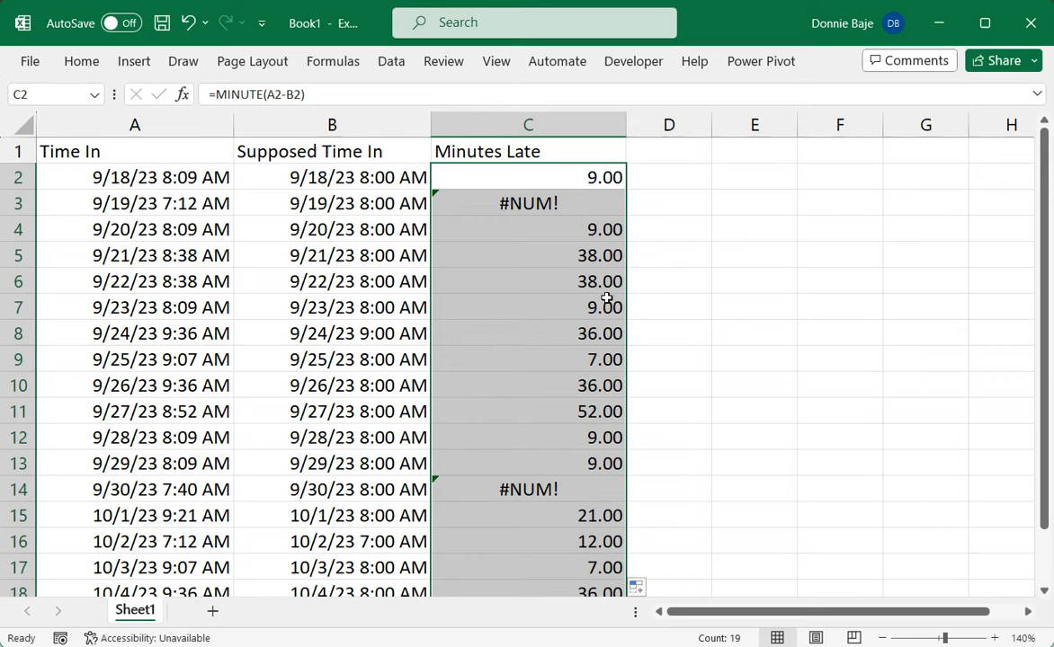
mouse_move(550, 329)
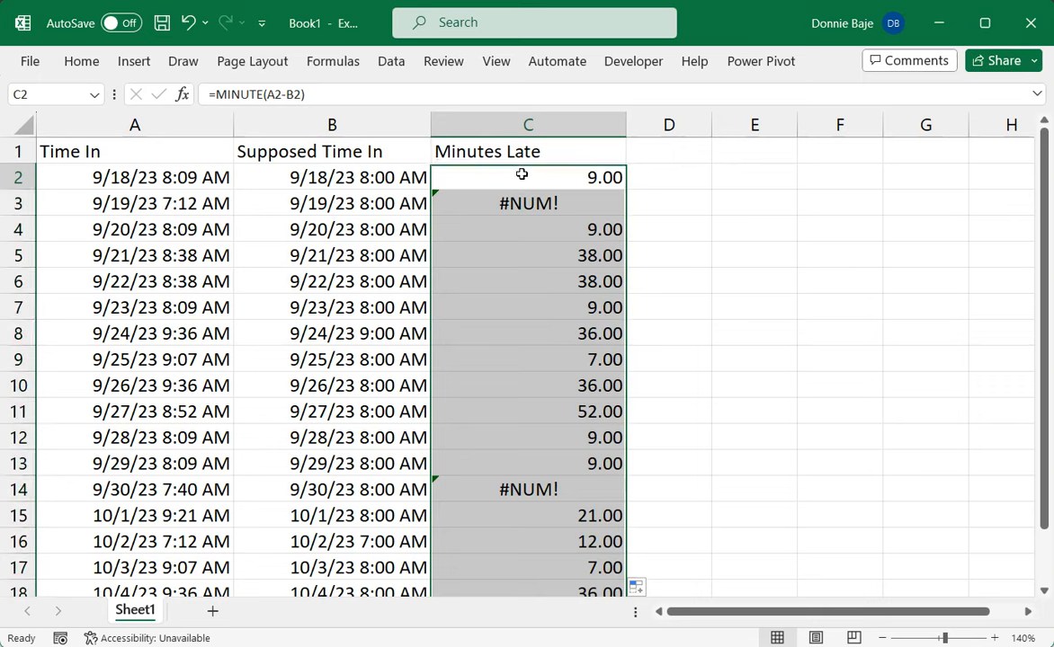
double_click(527, 177)
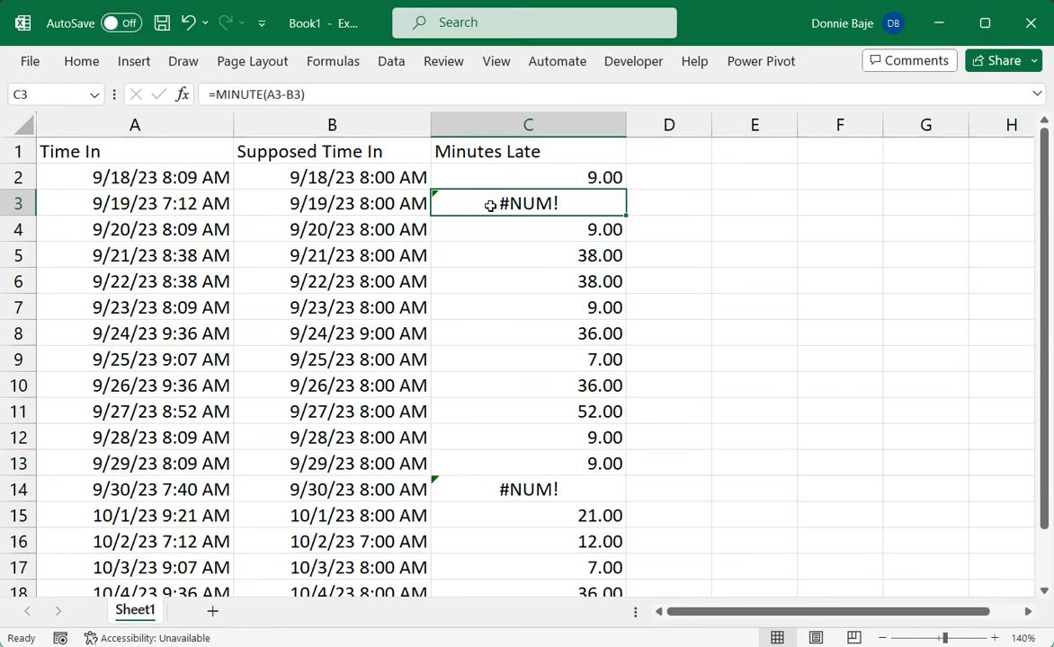
mouse_move(608, 195)
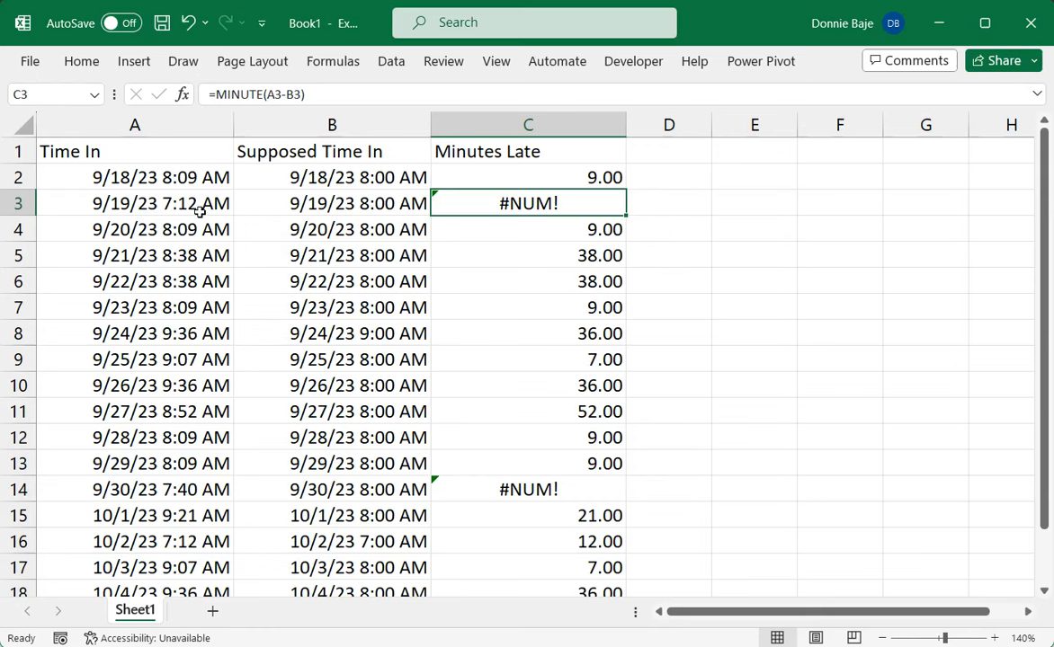
left_click(134, 202)
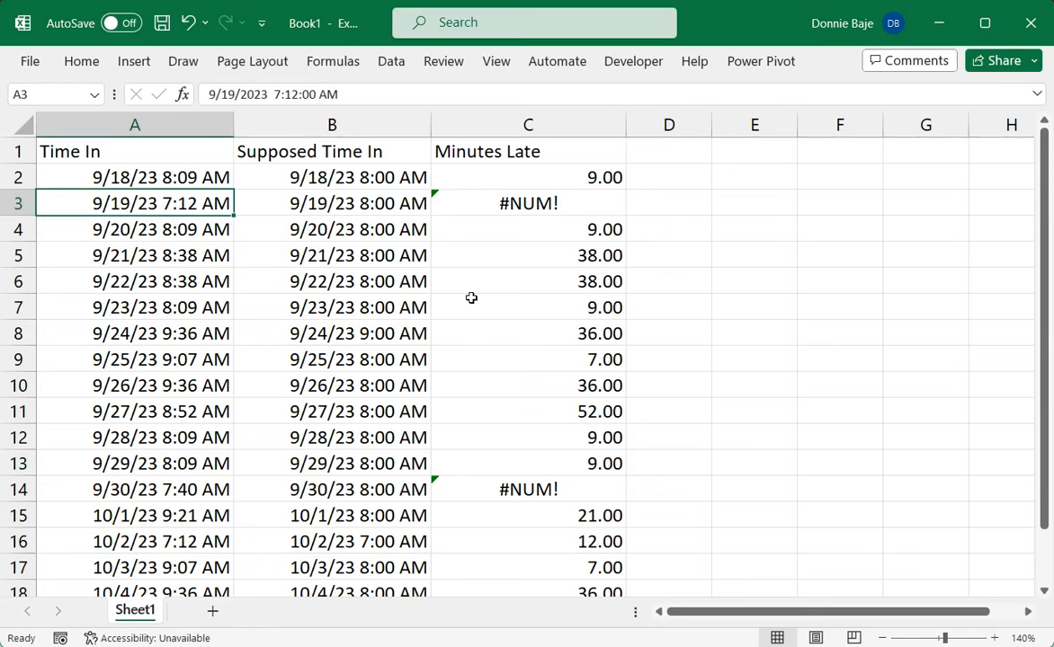
left_click(358, 203)
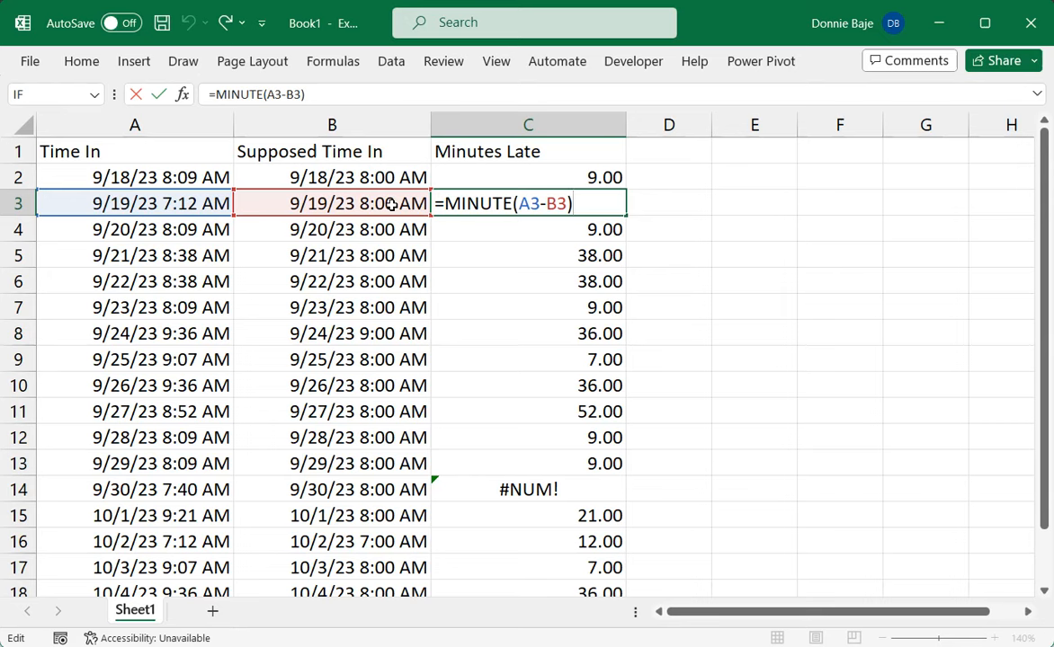
mouse_move(488, 167)
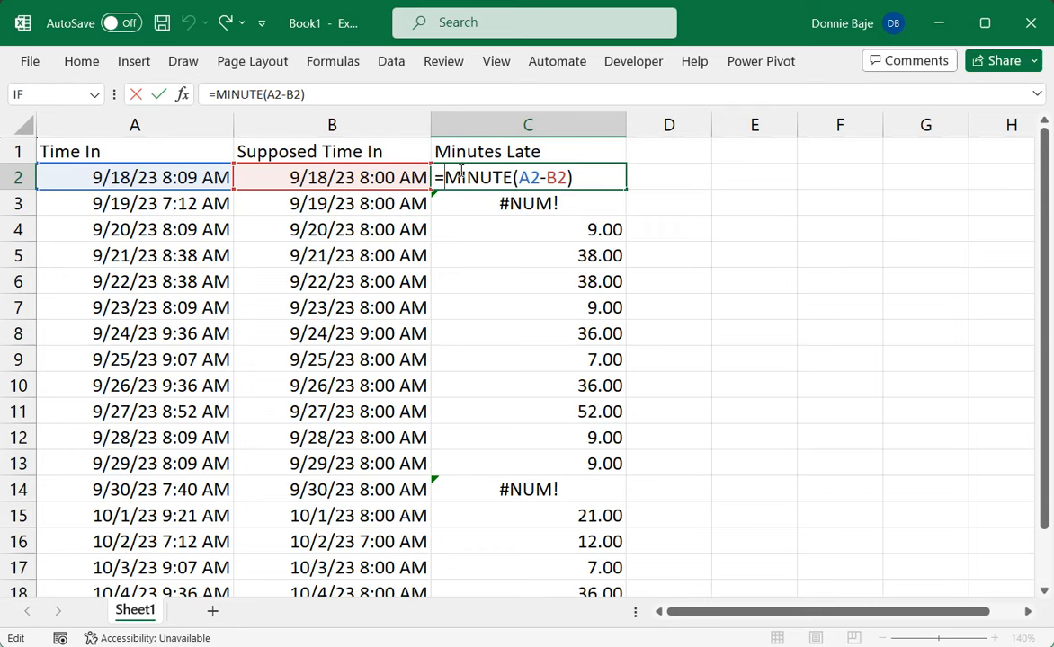
Change C2 to =IF(B2>=A2,0,MINUTE(A2-B2)) so early arrivals show 0.00
type("IF(")
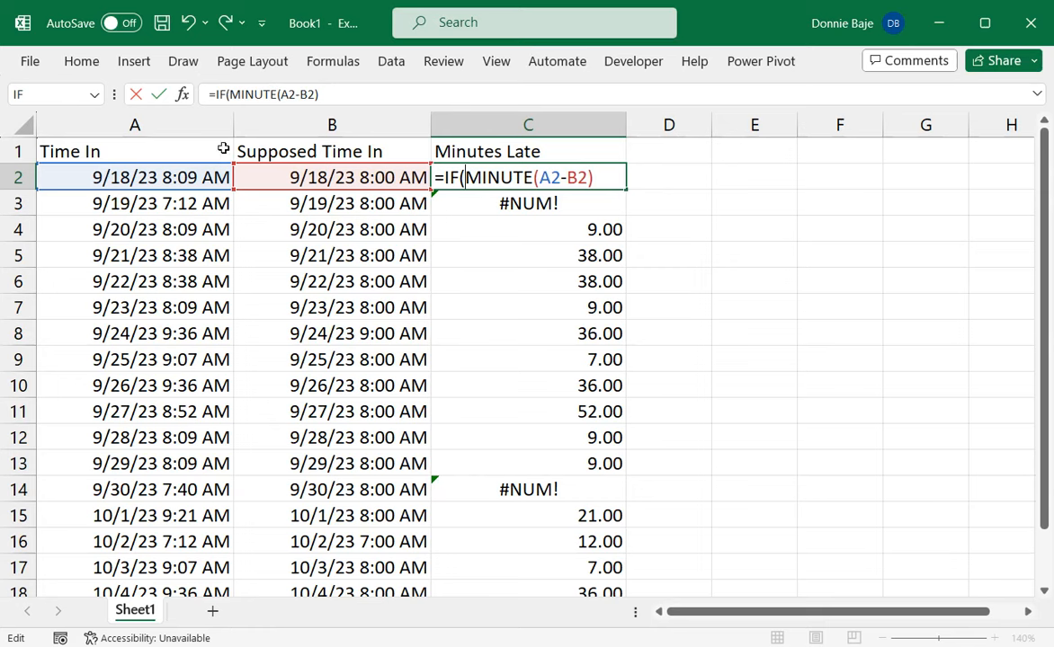
left_click(331, 177)
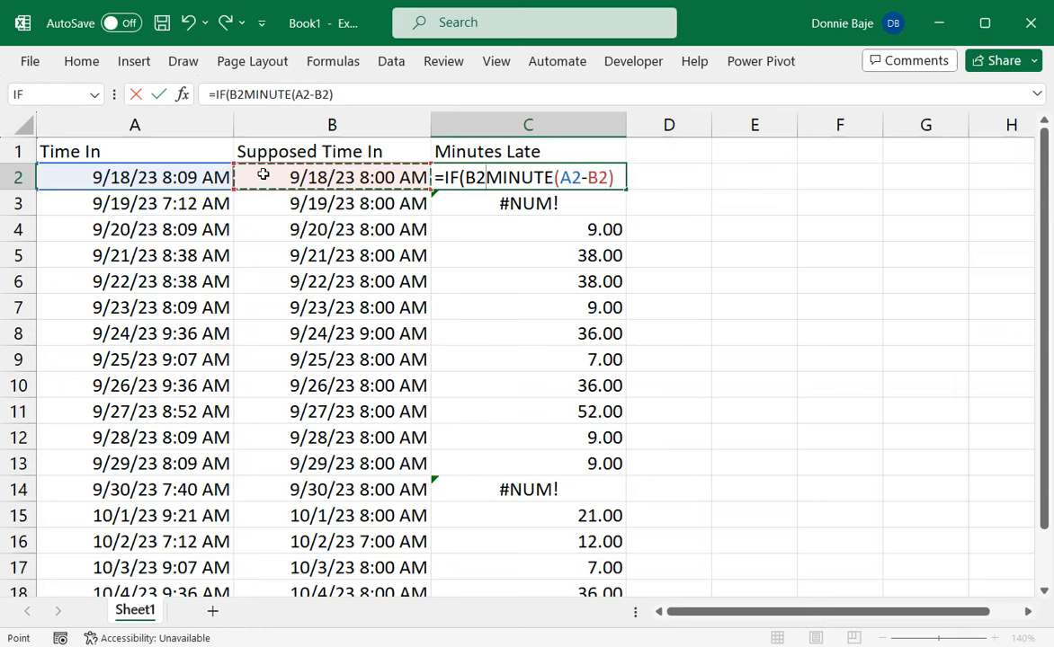
type(">-")
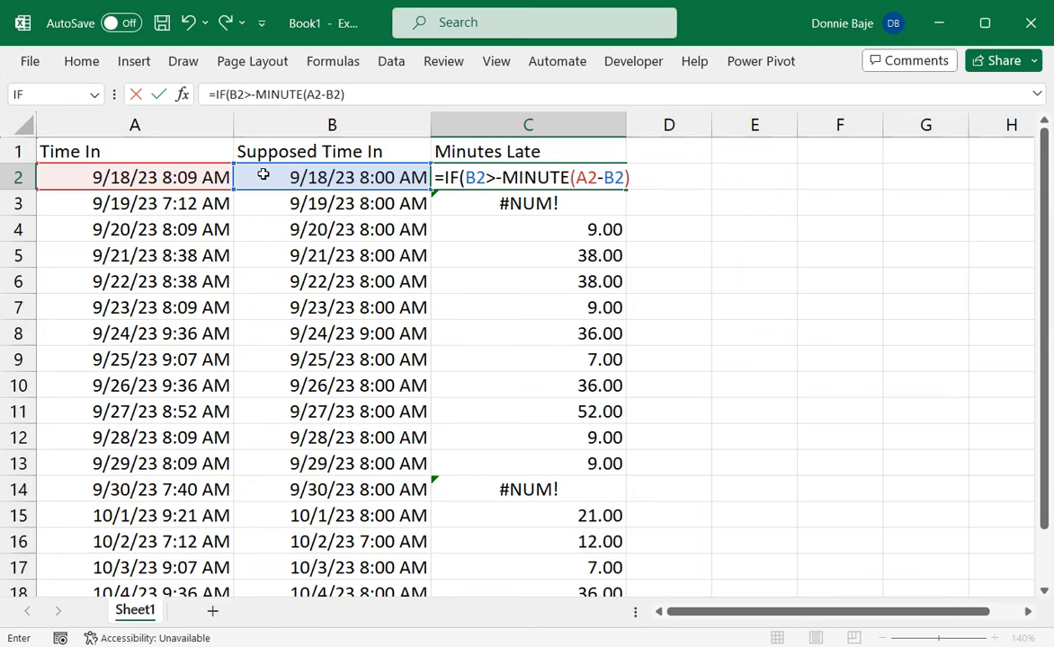
type("=A2")
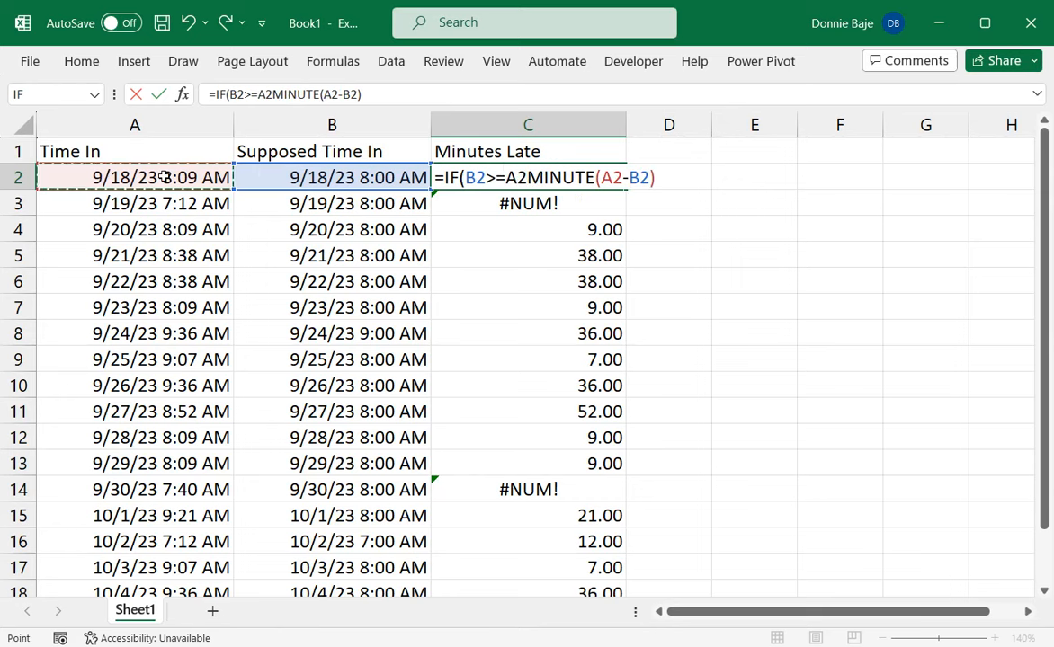
type(",0,")
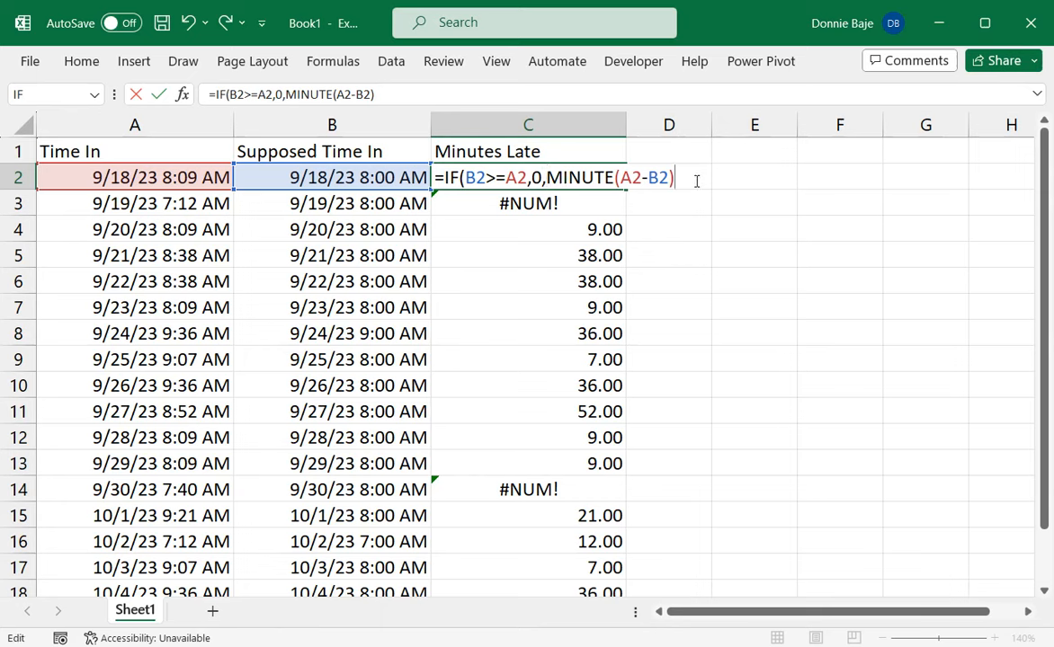
type(")")
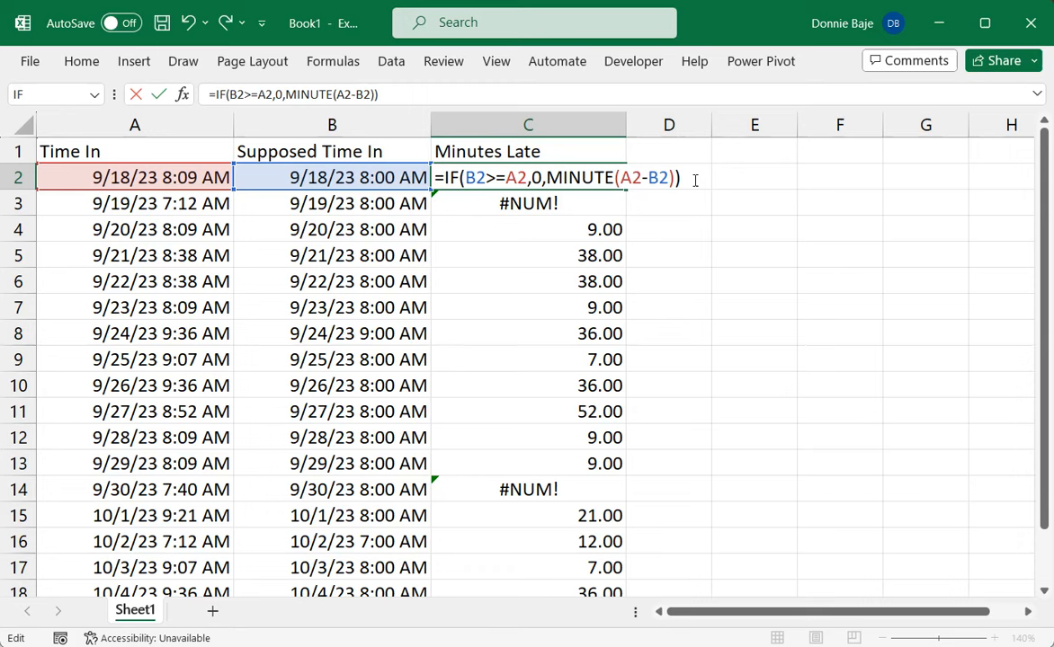
key("Enter")
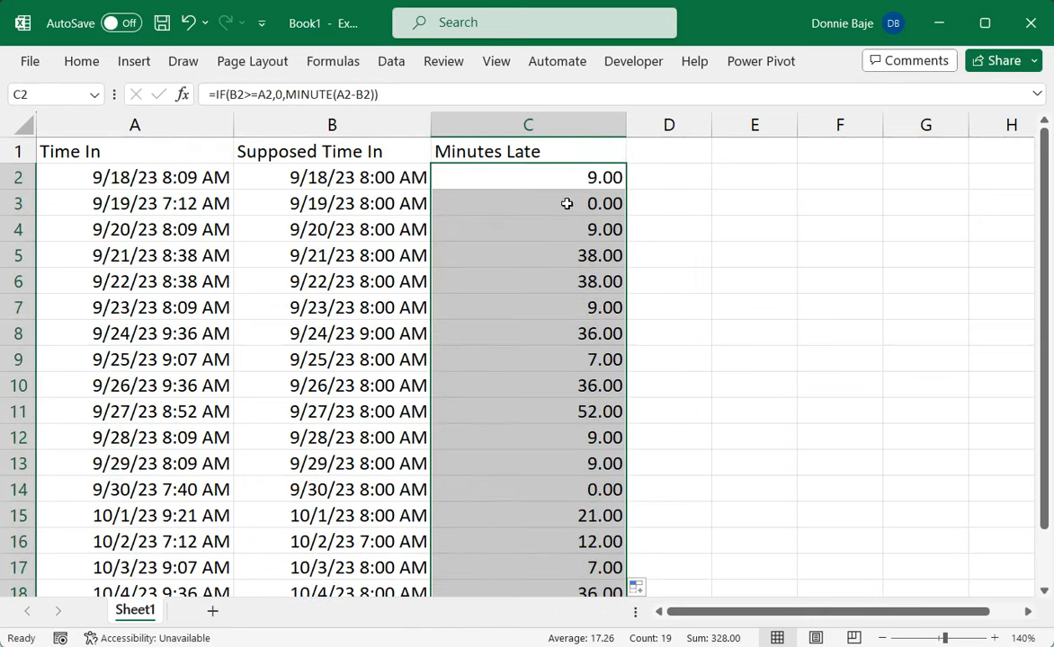
left_click(528, 203)
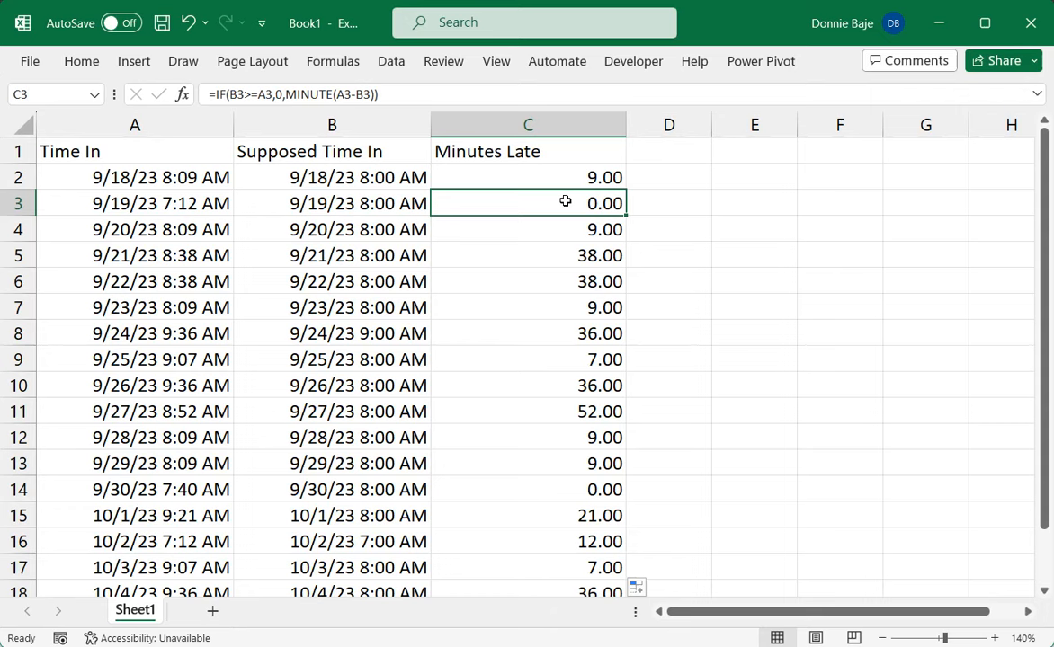
left_click(527, 177)
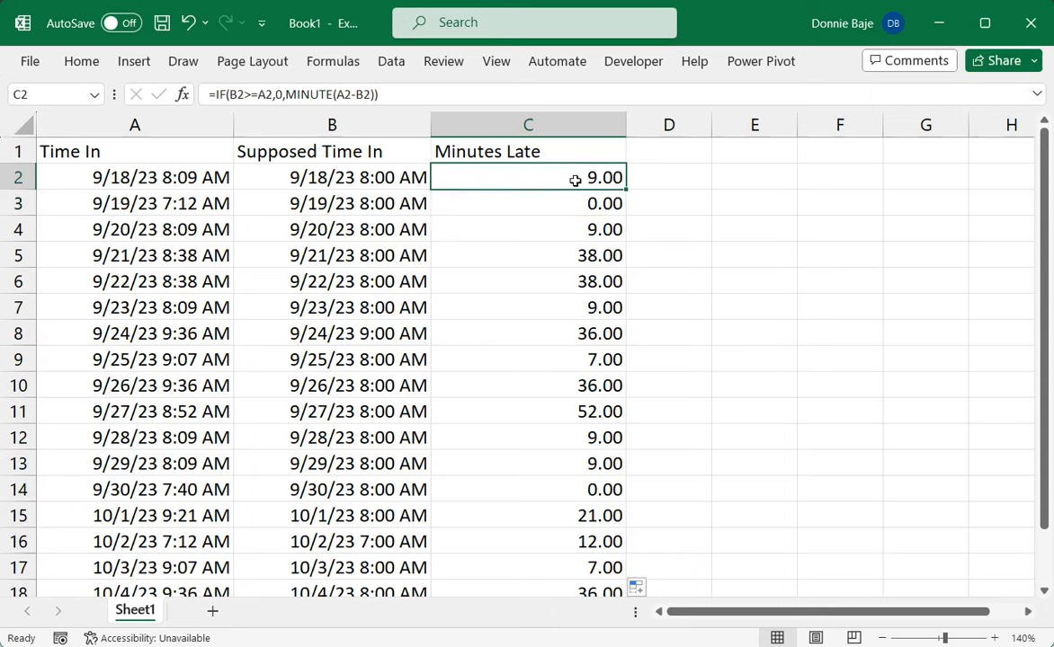
mouse_move(560, 385)
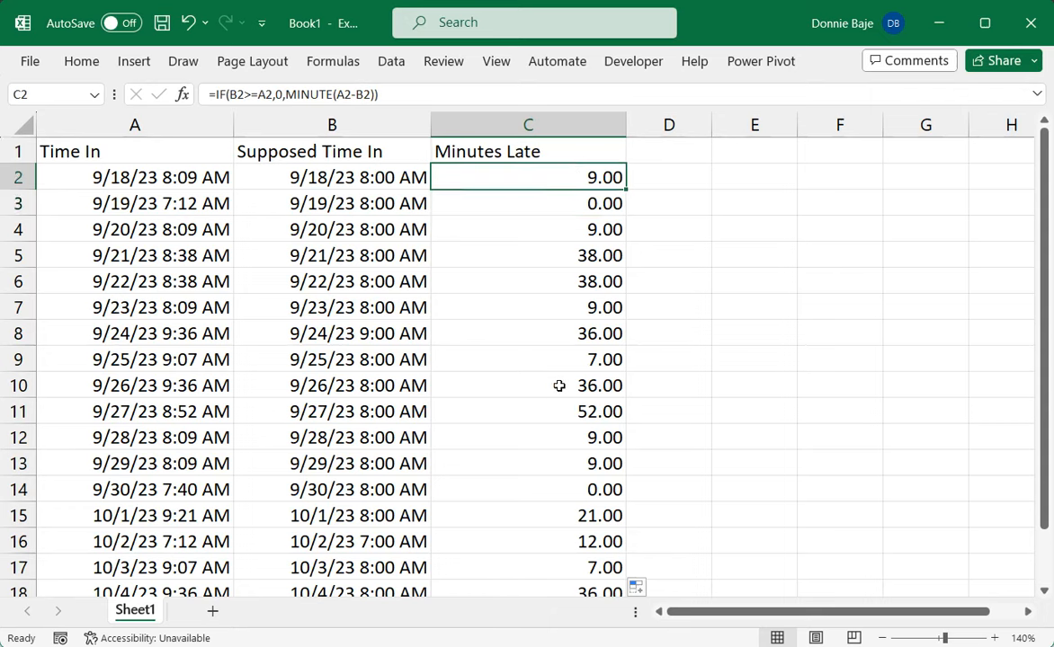
scroll("down", 3)
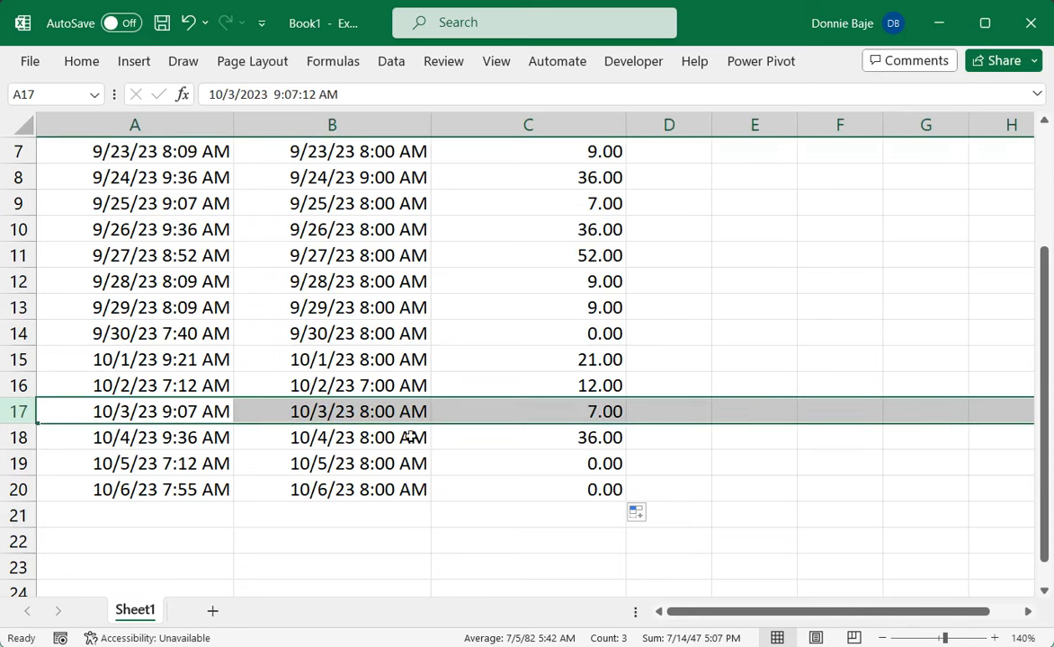
left_click(332, 411)
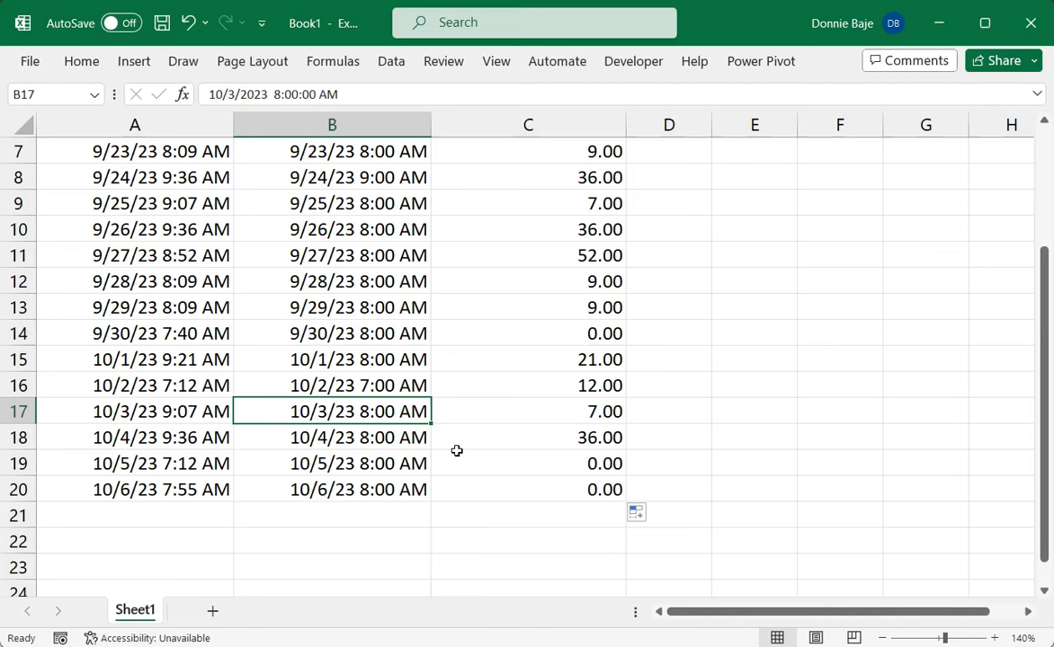
left_click(135, 411)
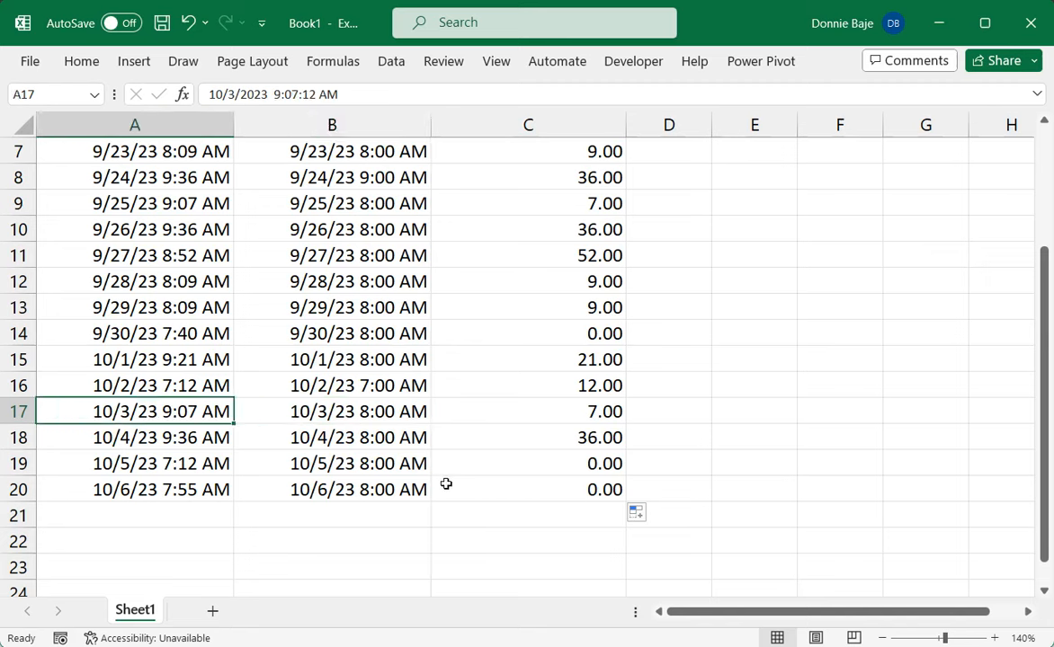
mouse_move(448, 485)
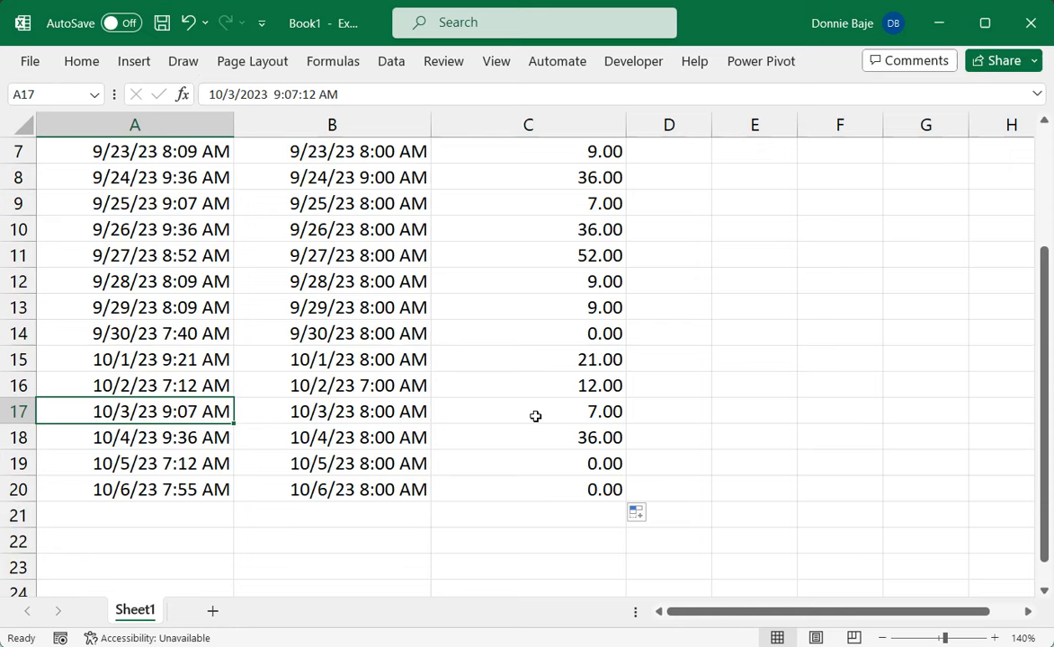
left_click(528, 410)
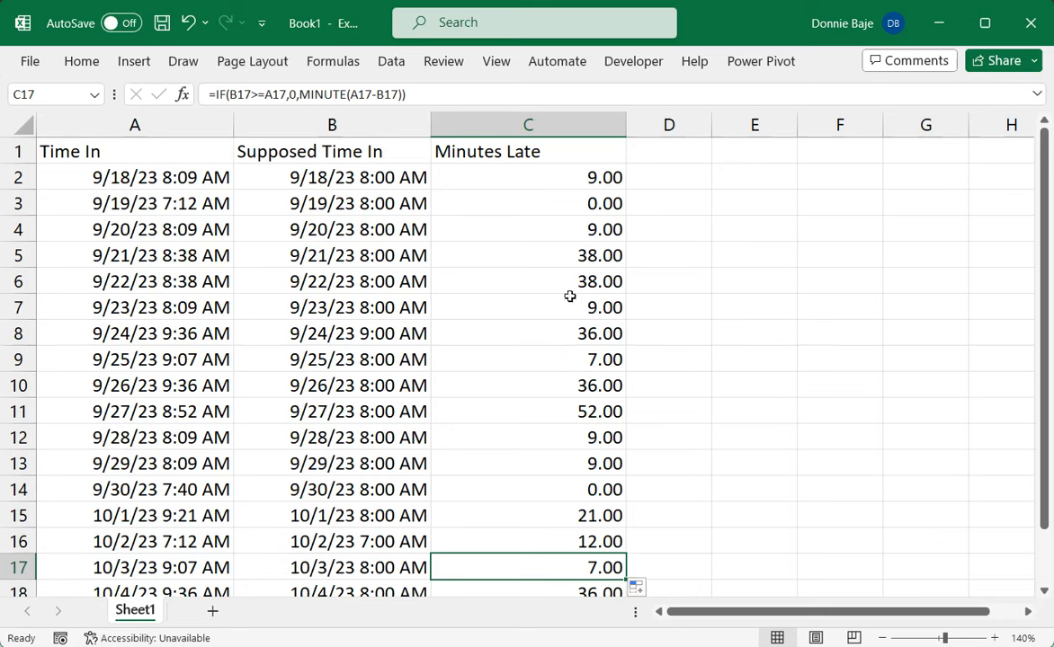
double_click(528, 177)
type("HOUR(")
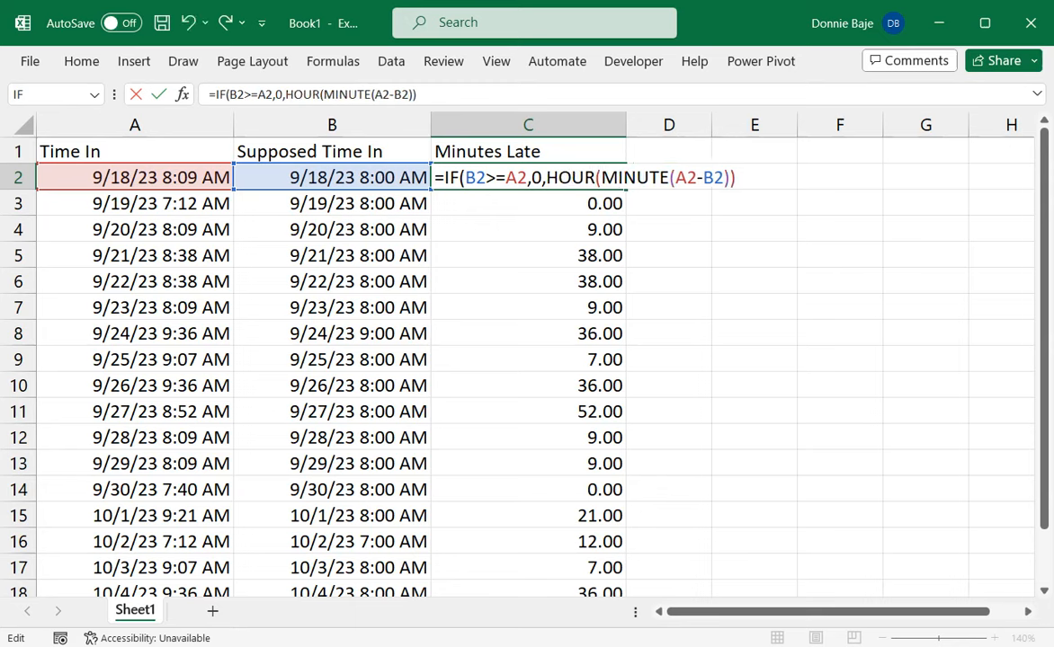
Insert (HOUR(A2-B2)*60)+ before MINUTE(A2-B2) in the C2 formula
type("A2-b3")
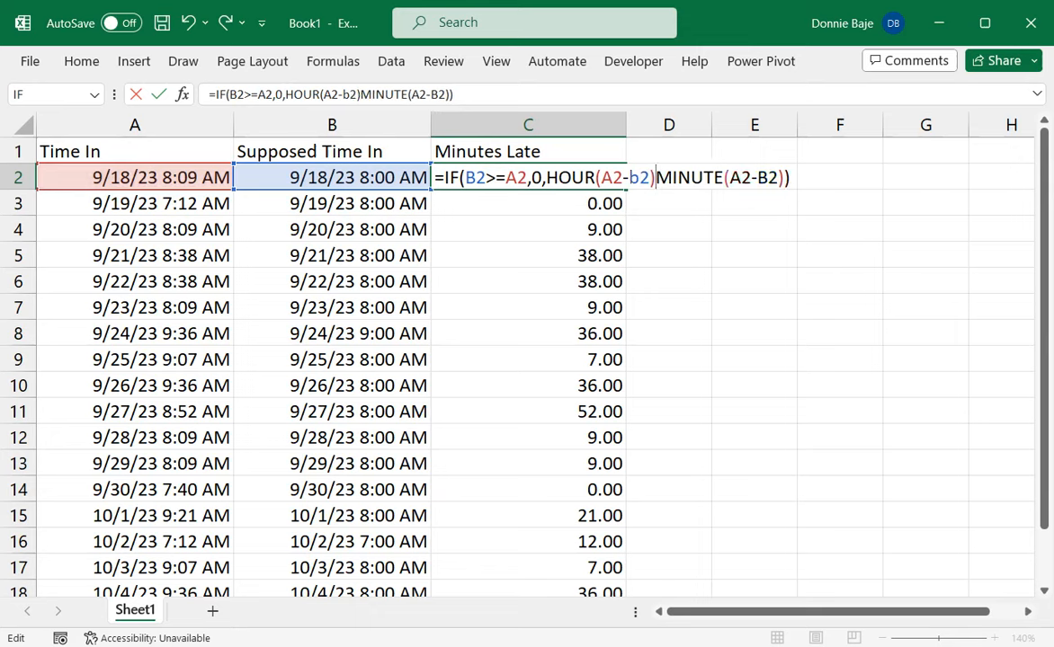
type("+")
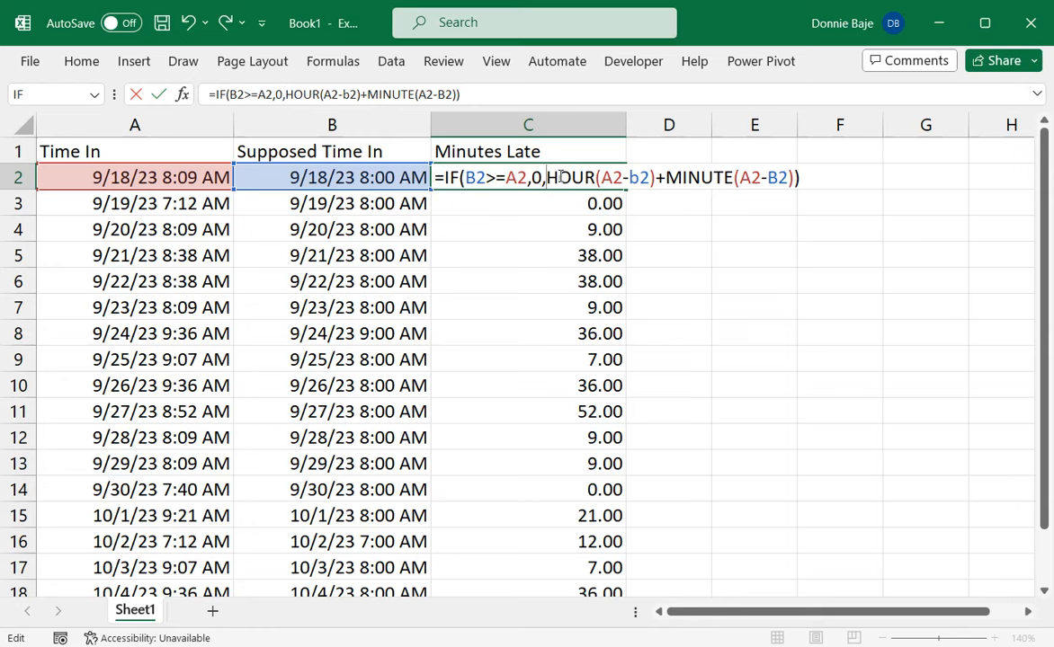
type("(")
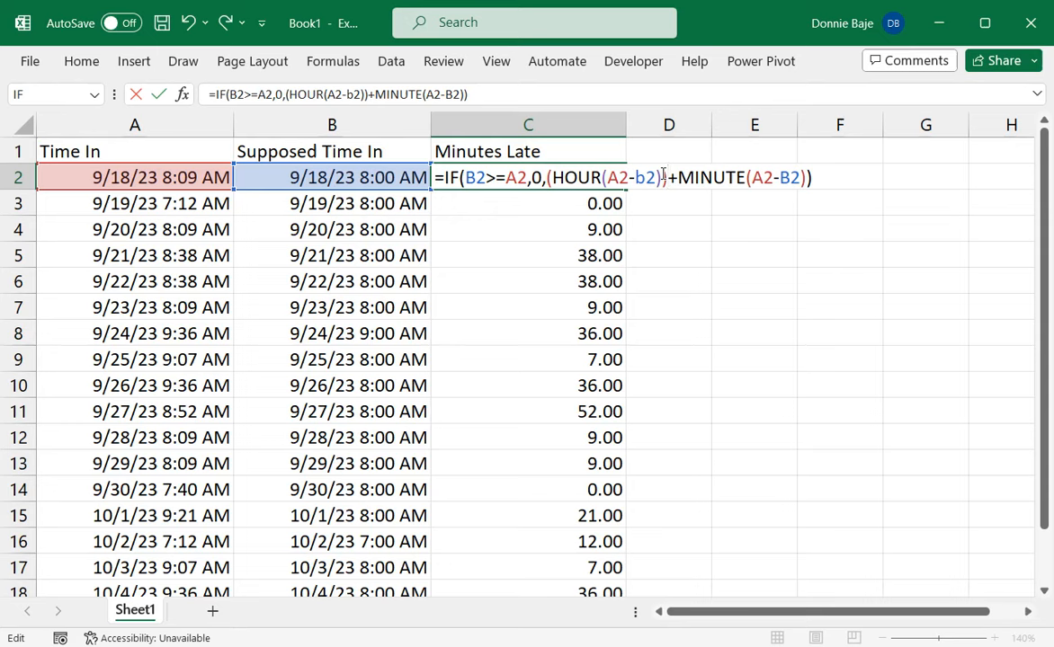
type("*6")
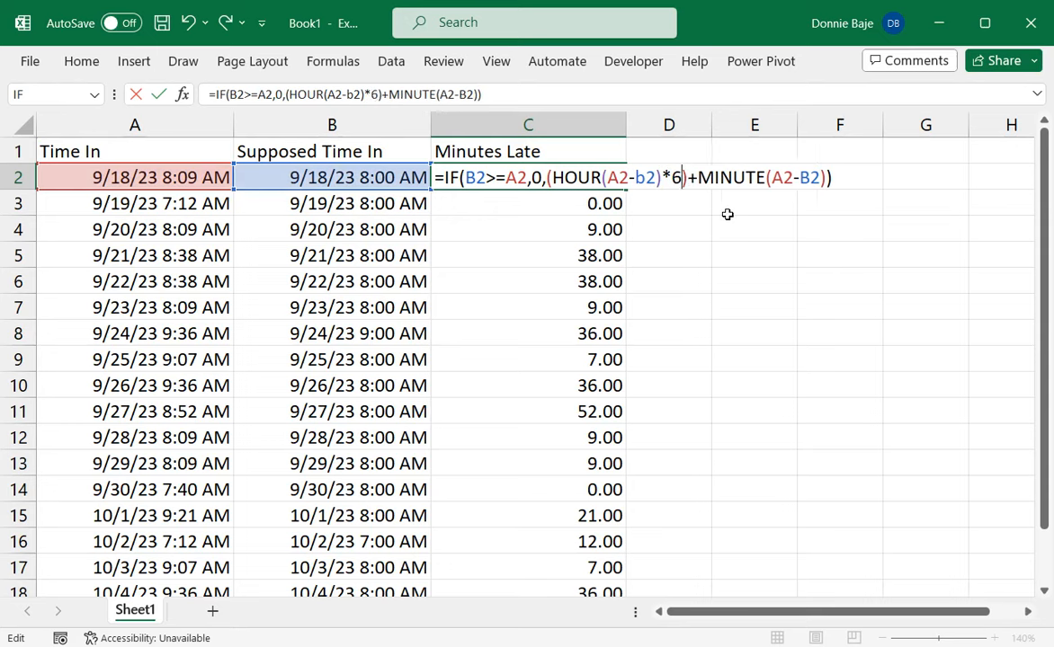
type("0")
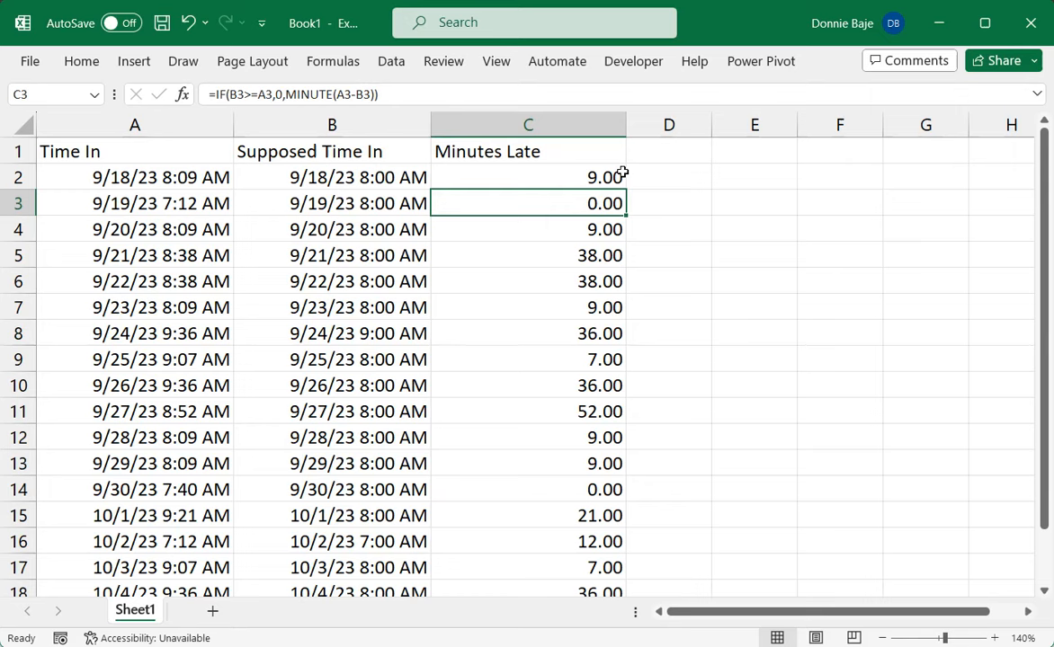
Fill the C2 formula down Minutes Late and verify row 10's results
left_click(528, 177)
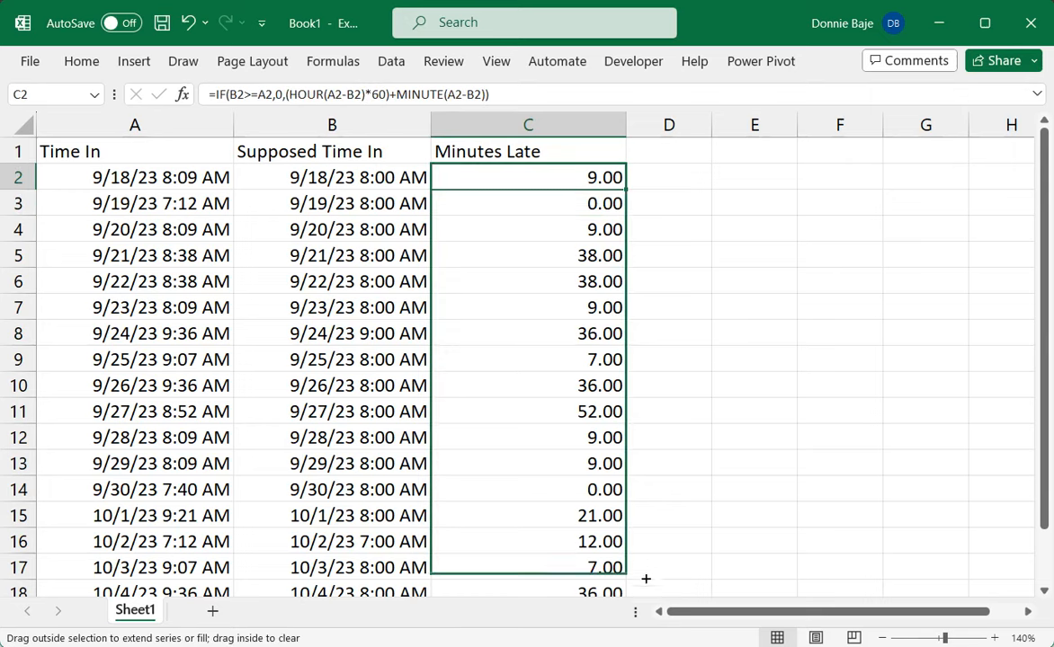
scroll("down", 3)
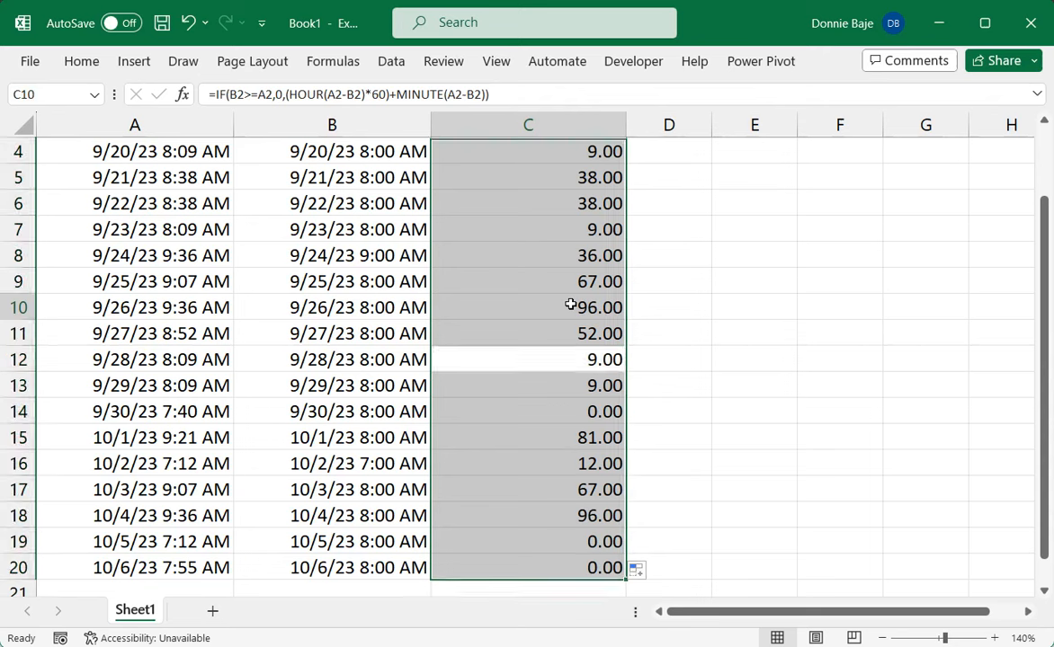
left_click(527, 307)
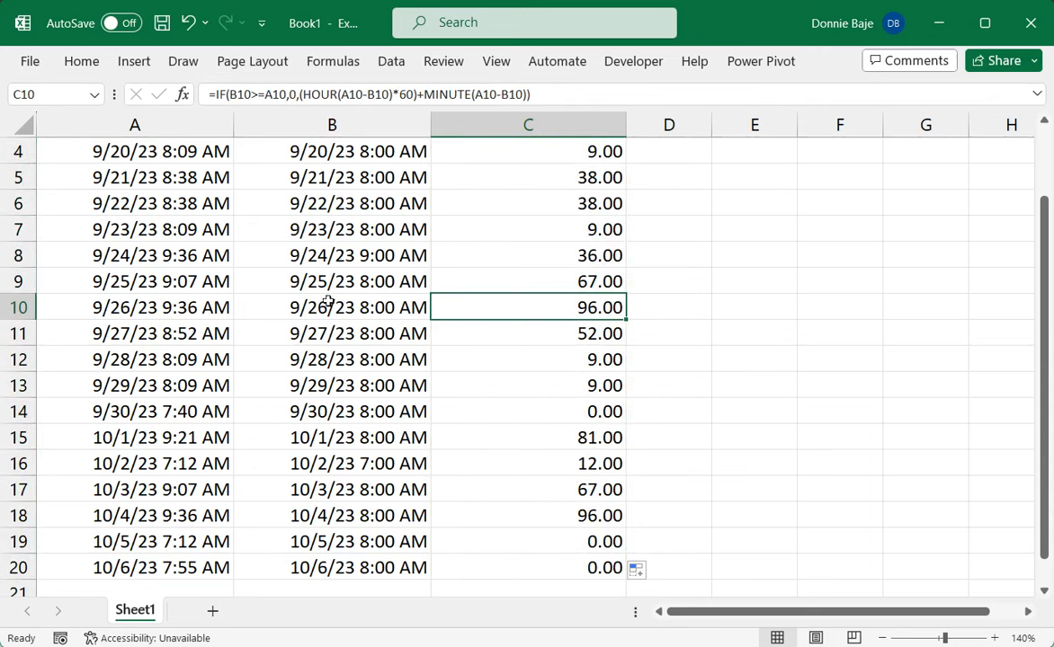
mouse_move(493, 307)
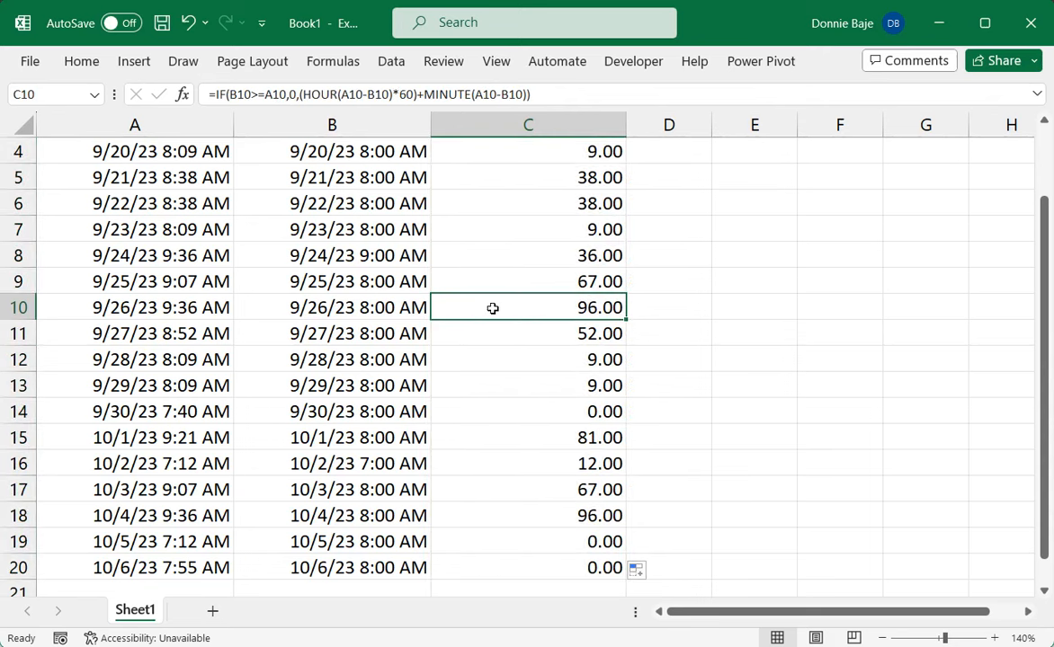
left_click(332, 308)
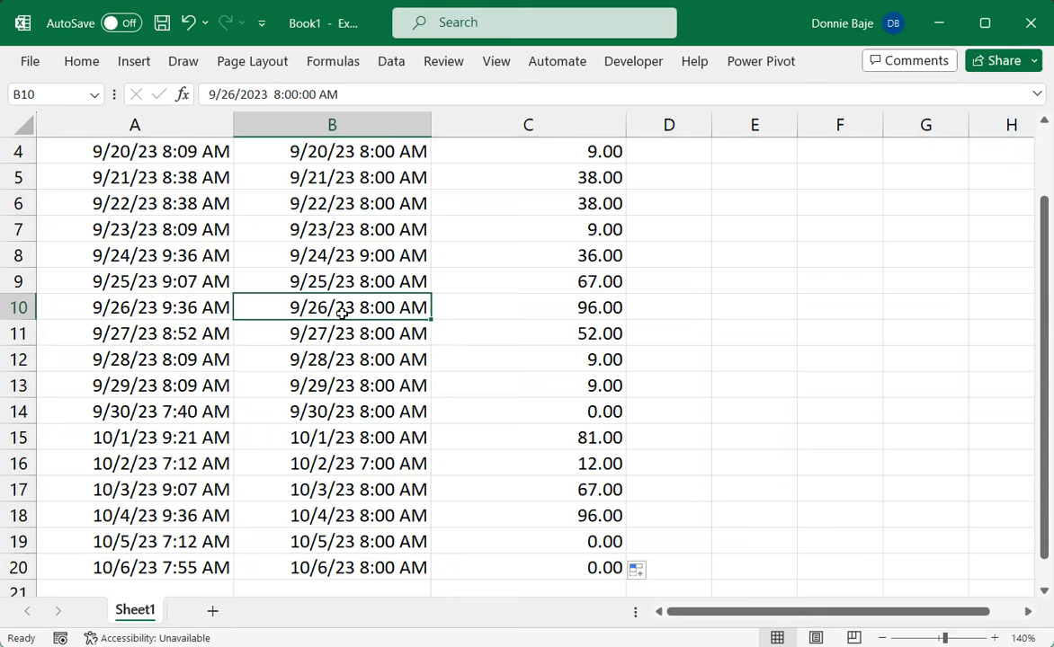
mouse_move(191, 320)
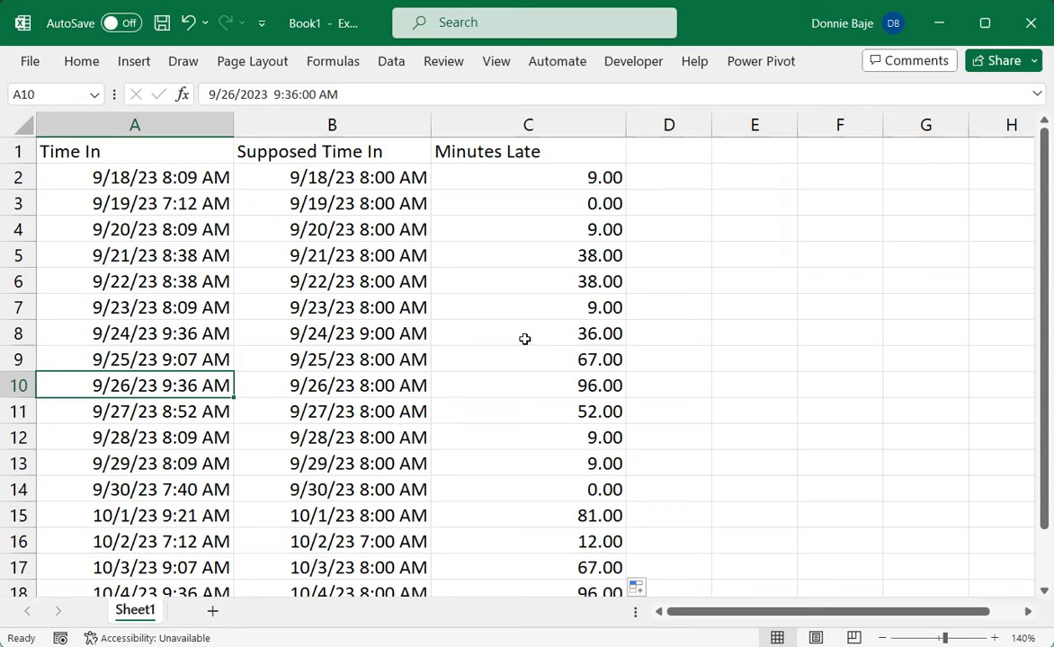
scroll("down", 3)
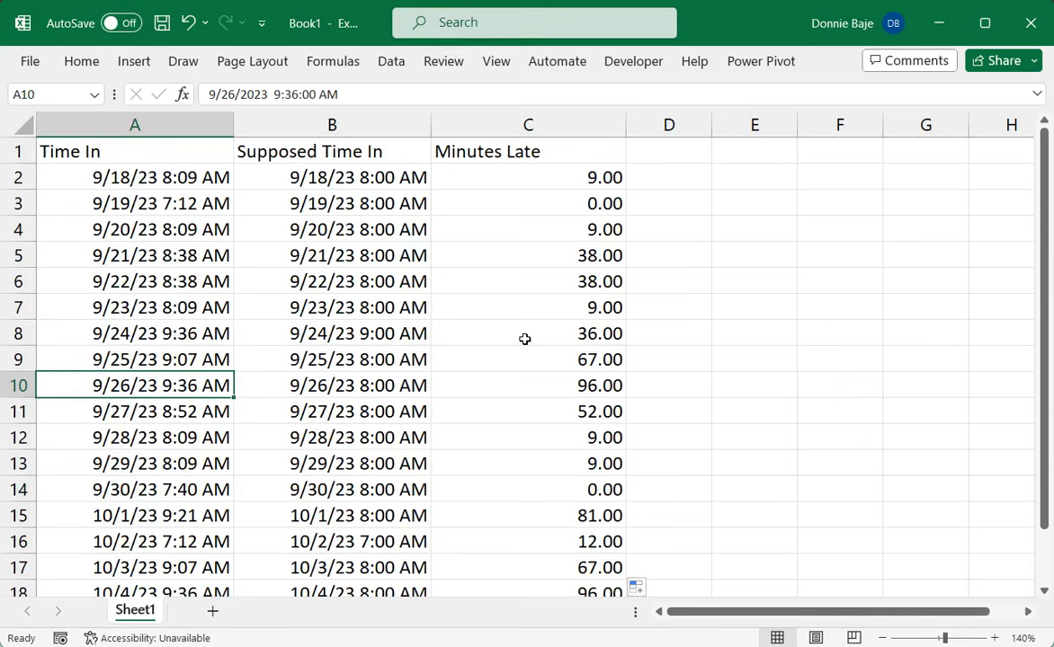
left_click(528, 177)
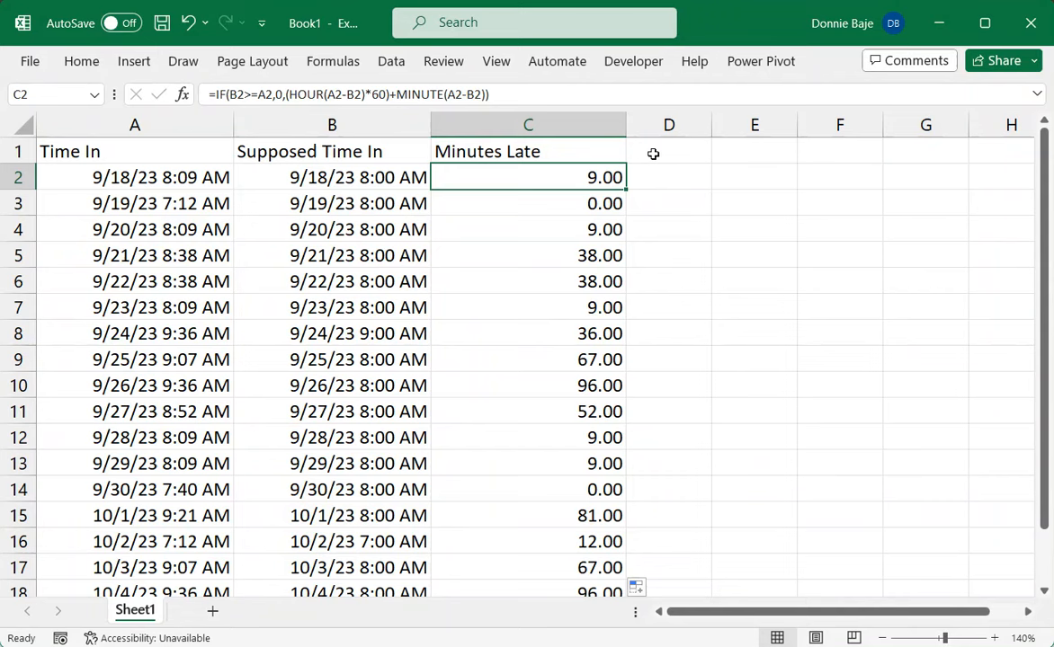
Type 'Minutes Late (with 5 minutes grace period)' as the D1 header
left_click(669, 151)
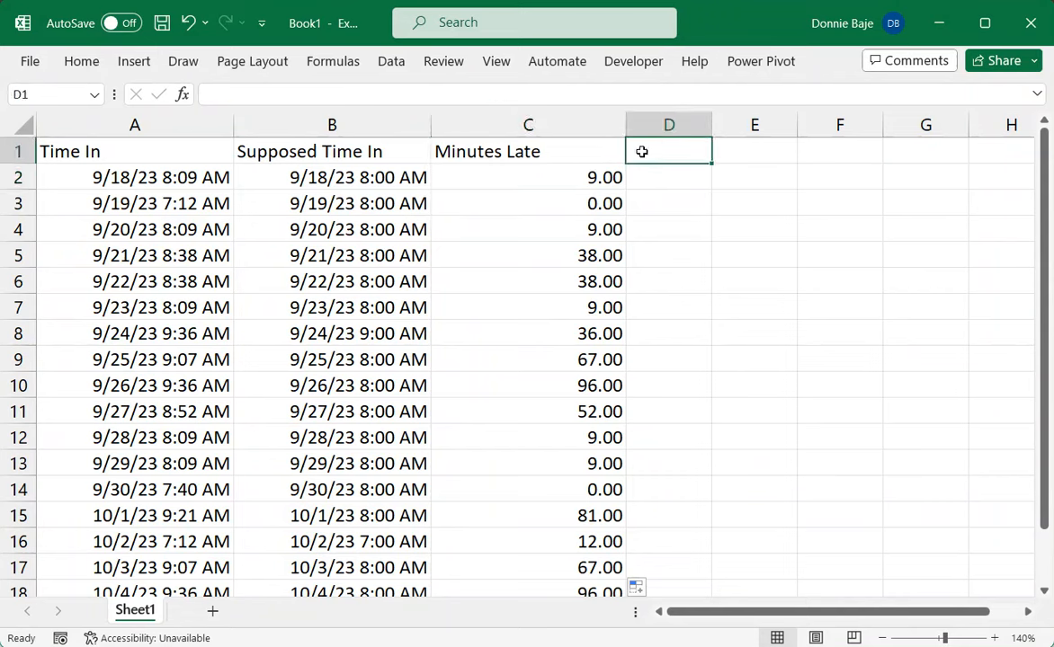
type("Minutes Late")
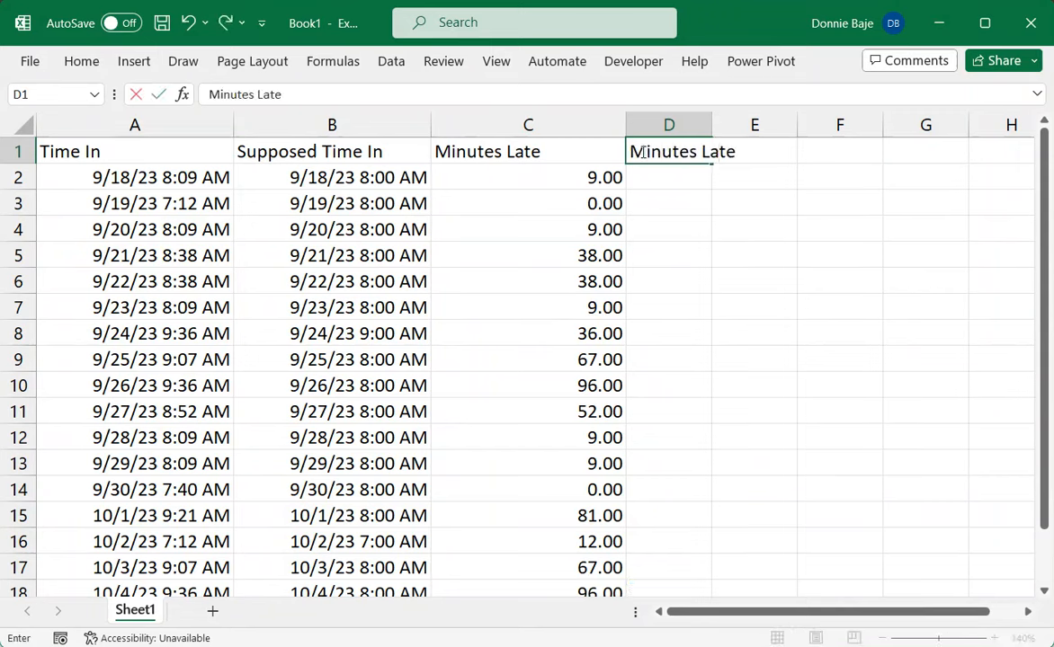
type("(only i")
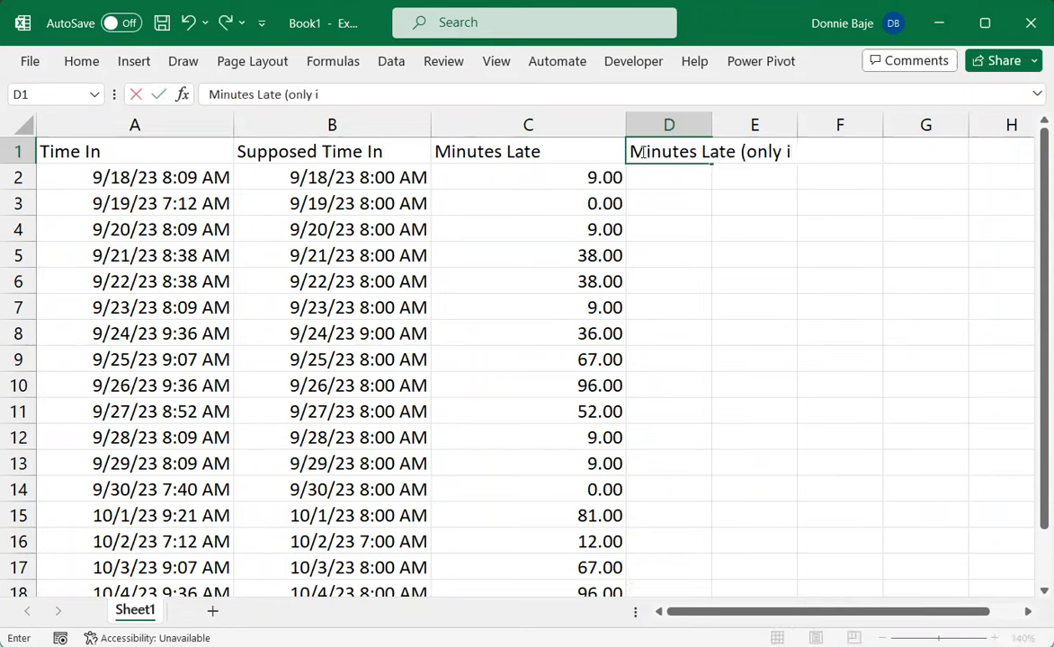
type("f more than")
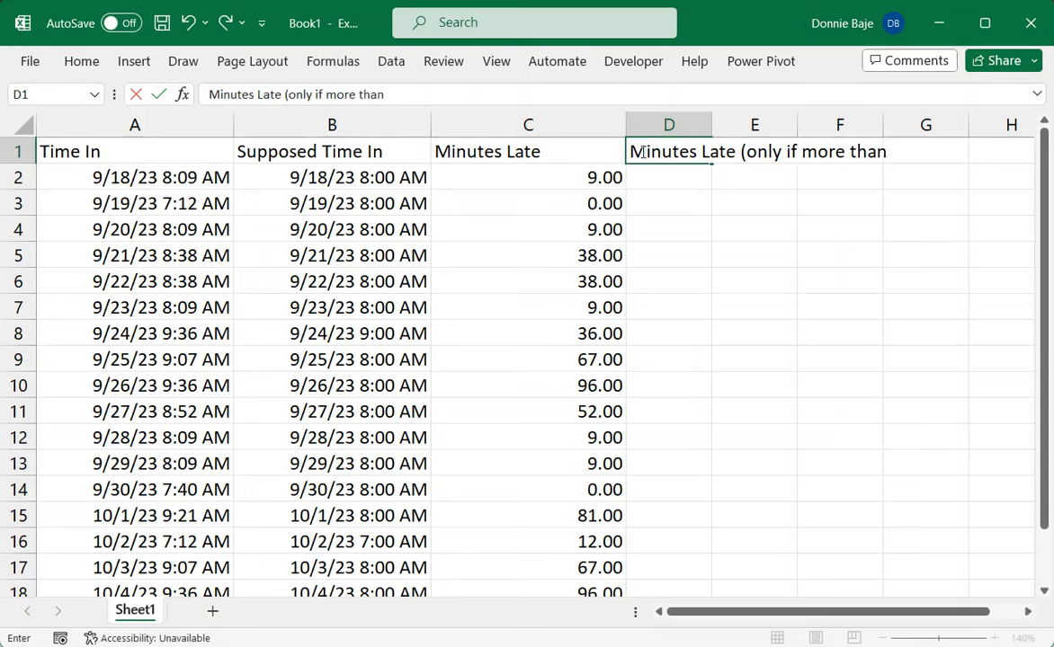
key("Backspace")
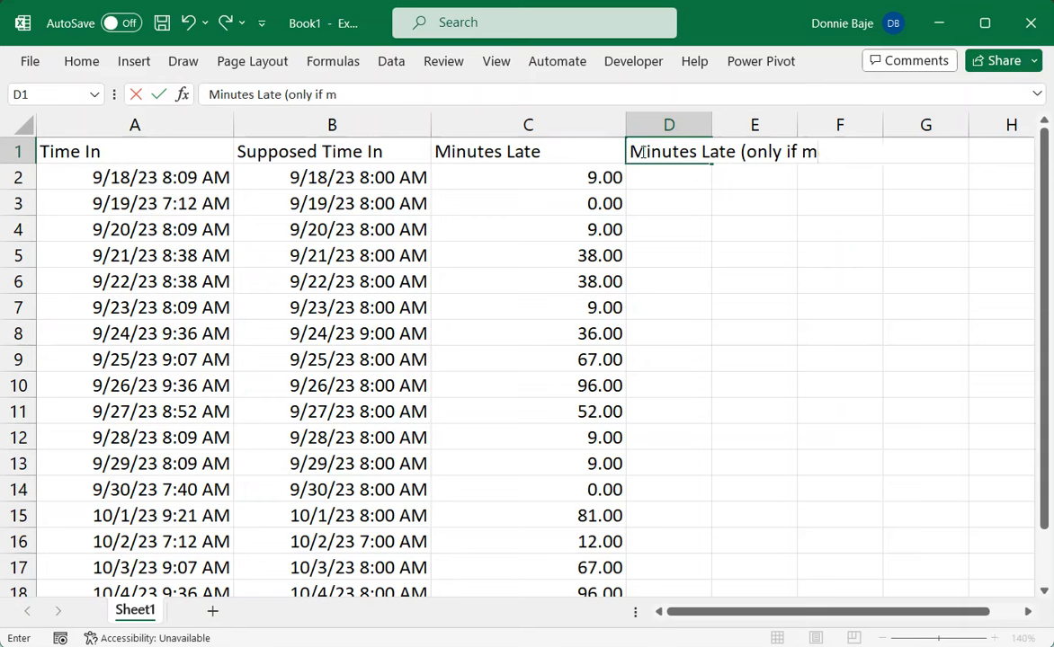
type("with")
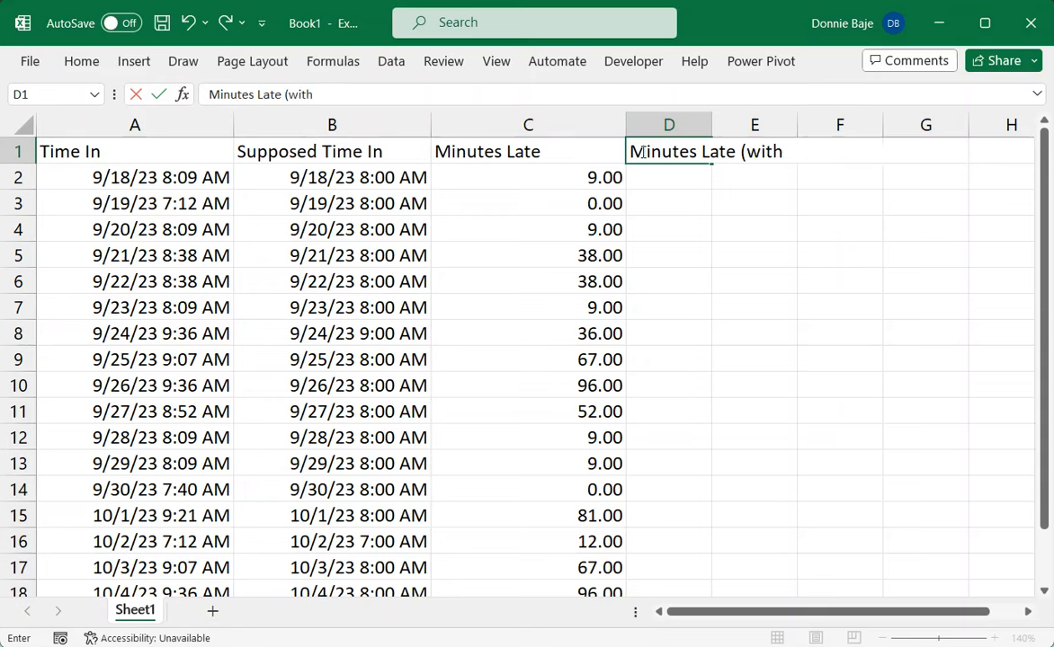
type("5 minutes grace period)")
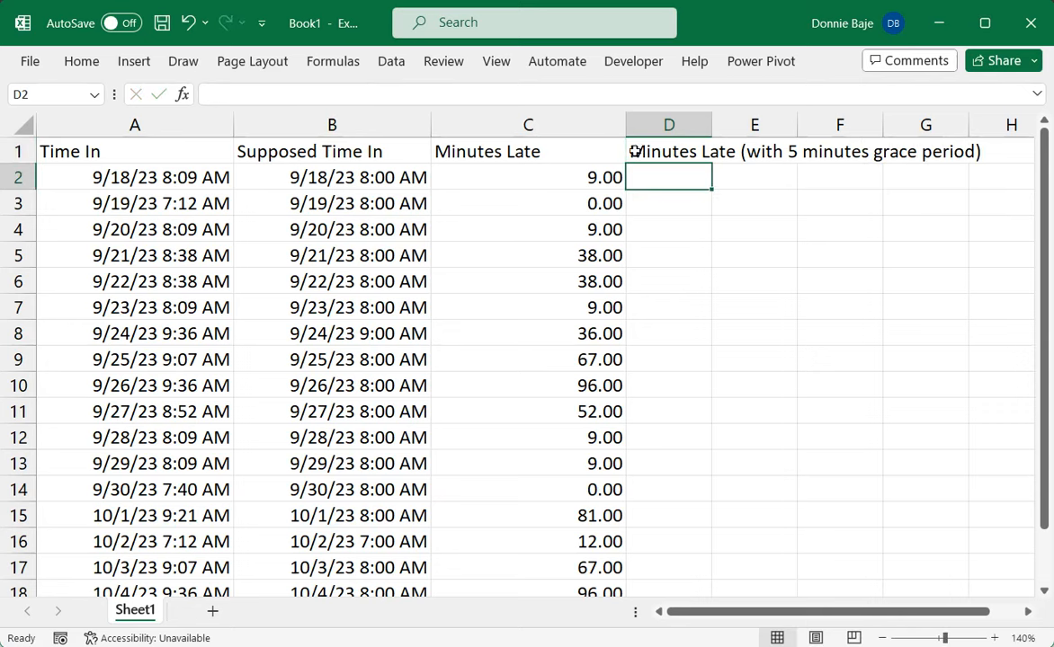
type("=IF(B2>=A2,0,(HOUR(A2-B2)*60)+MINUTE(A2-B2))")
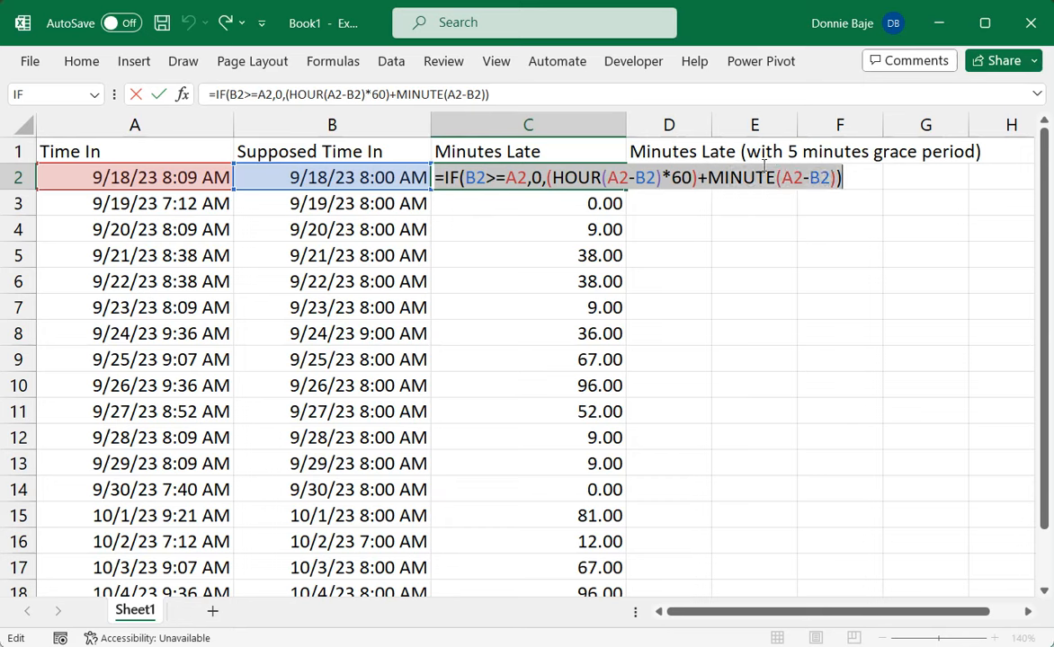
mouse_move(795, 227)
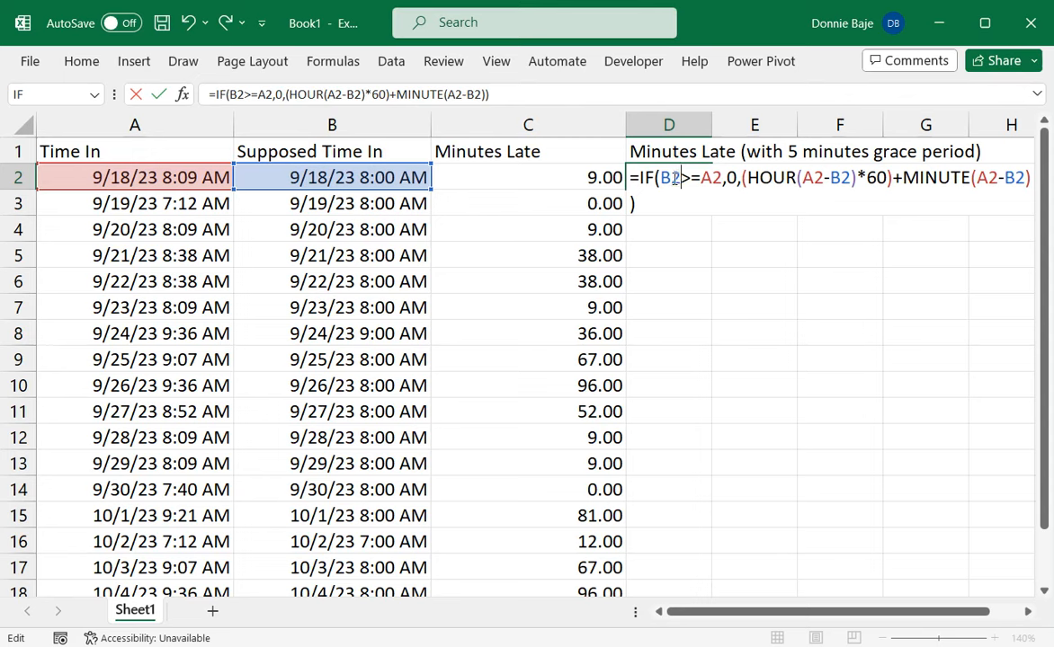
Add +TIME(0,5,0) after B2 in D2's IF condition, returning 9
type("+")
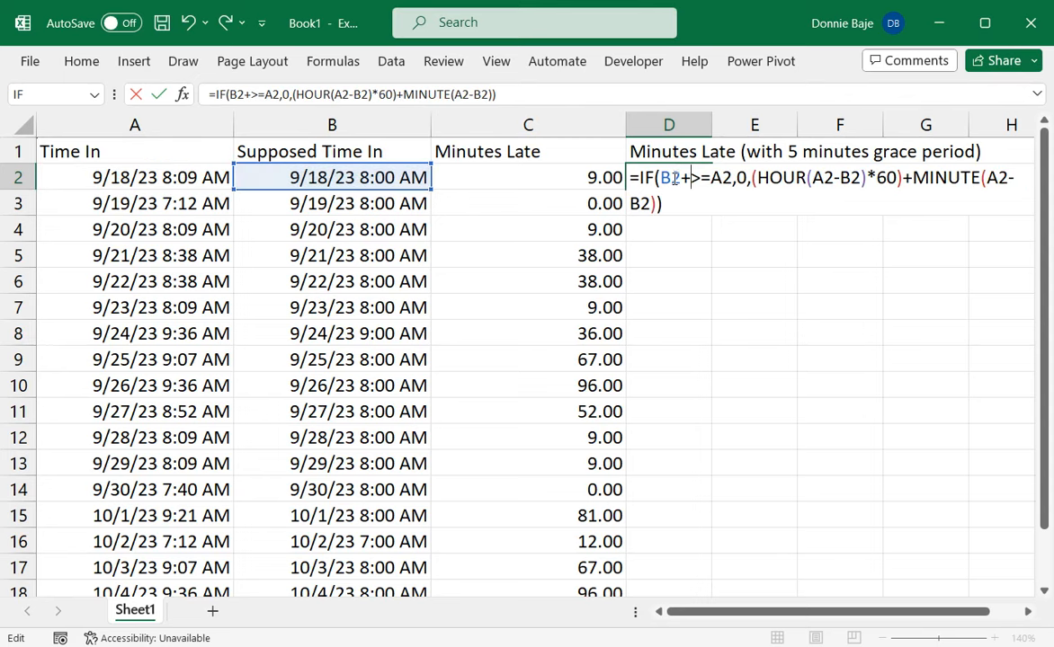
type("TIME")
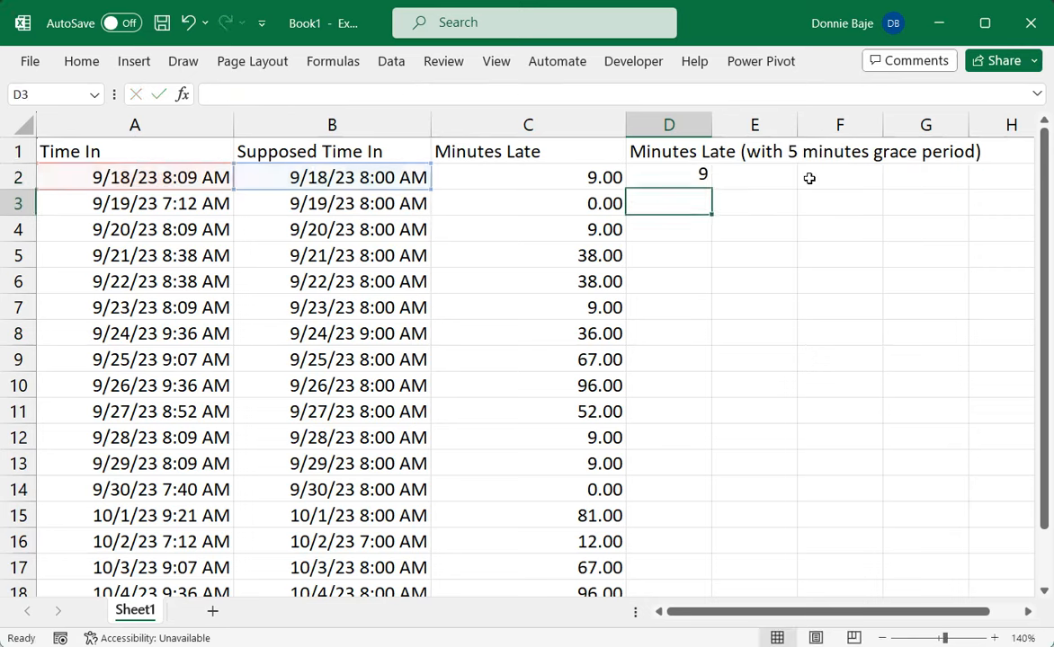
Fill column D, change A4 to 8:02 AM, and confirm D4 shows 0
left_click(669, 176)
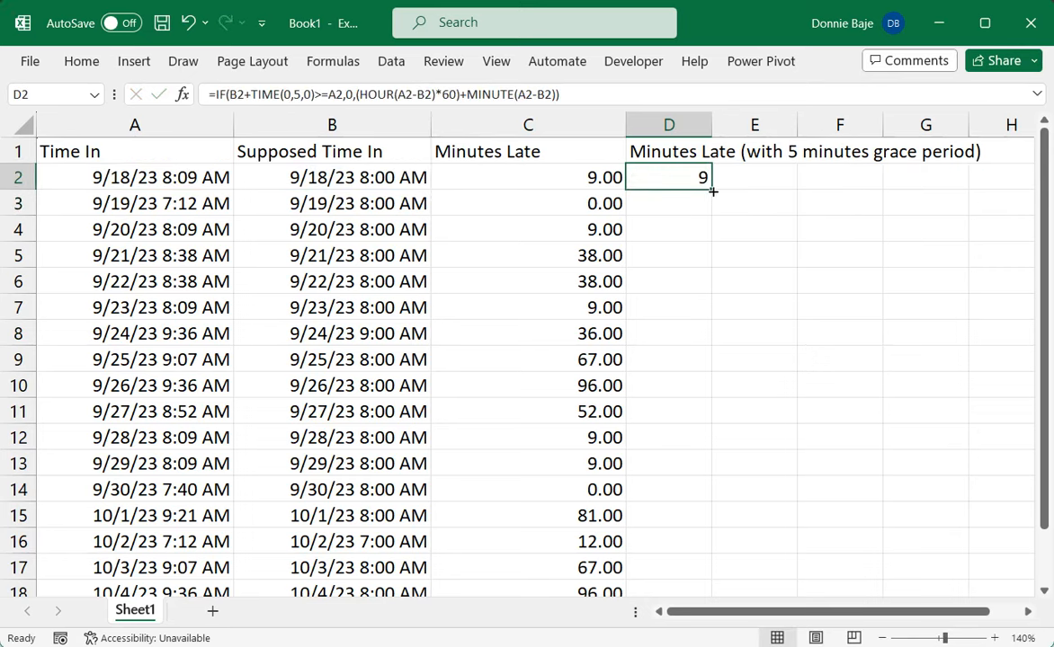
left_click_drag(713, 189, 702, 515)
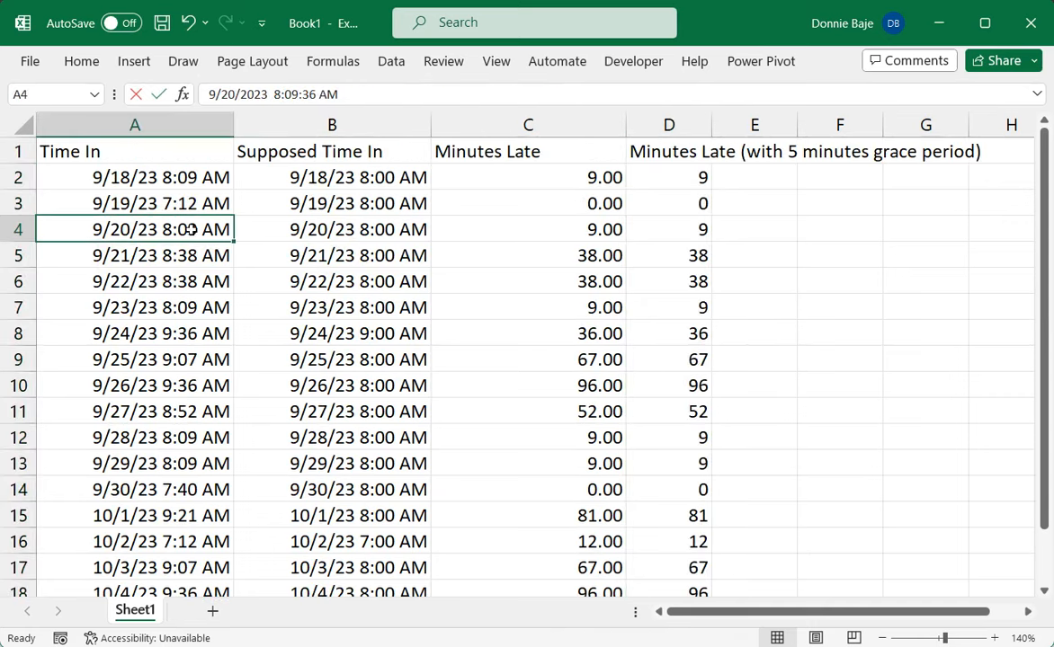
double_click(162, 229)
type("2")
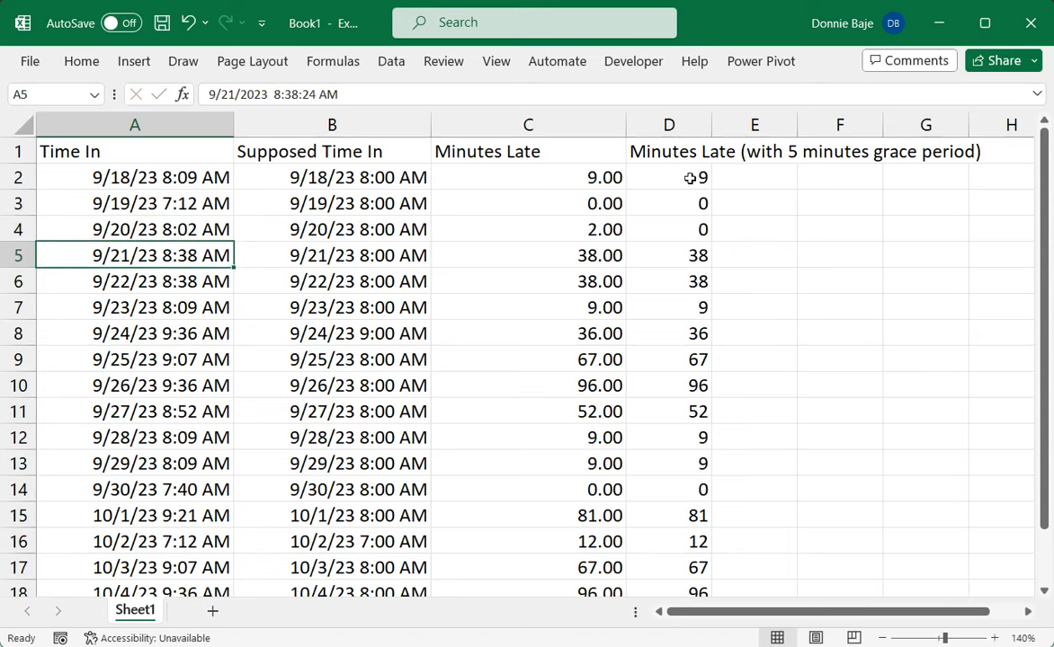
left_click(669, 229)
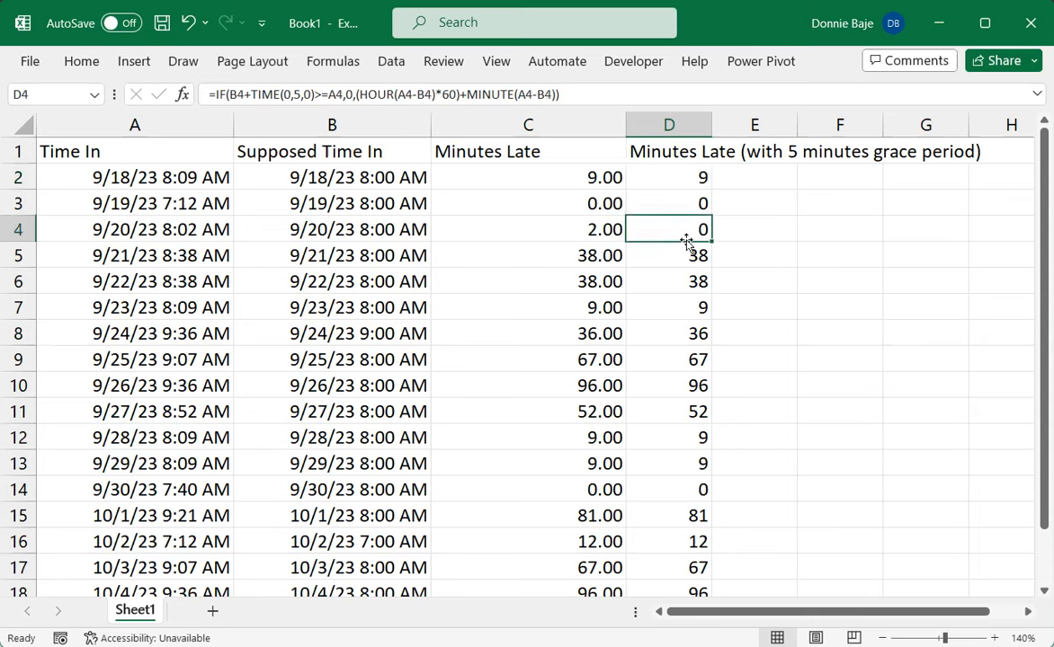
mouse_move(684, 182)
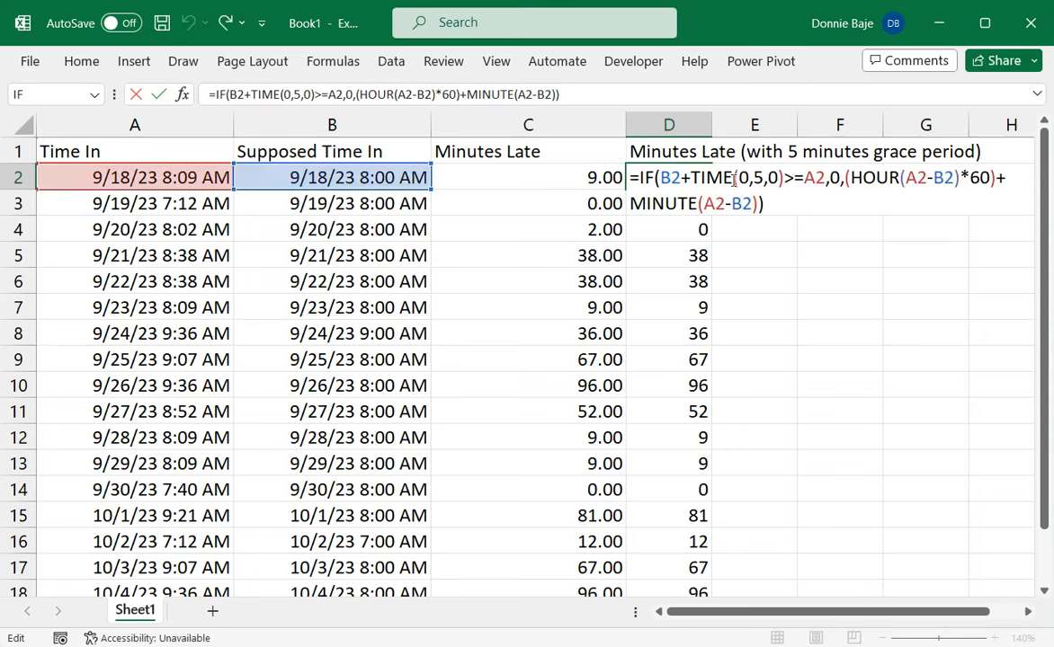
mouse_move(808, 326)
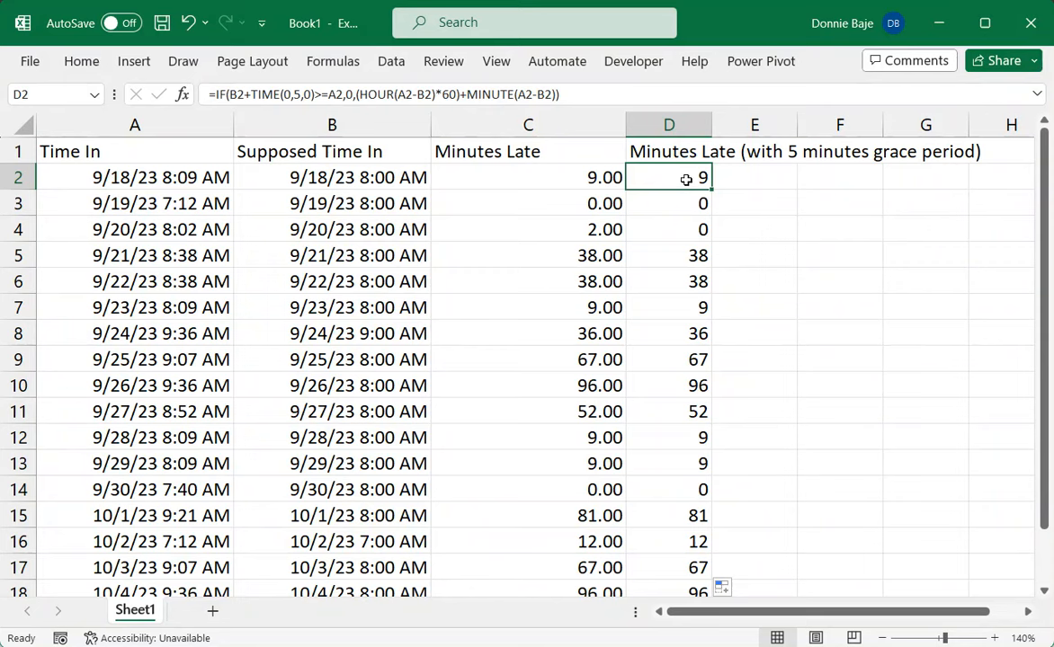
double_click(669, 177)
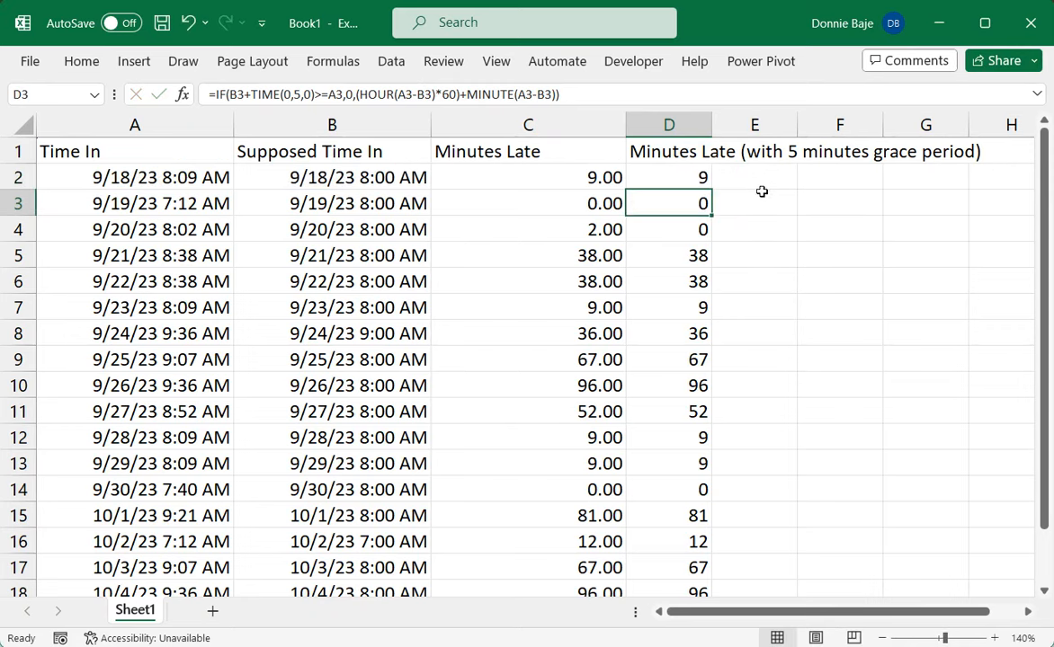
Append -5 after MINUTE(A2-B2) in D2, so D2 shows 4 instead of 9
double_click(668, 177)
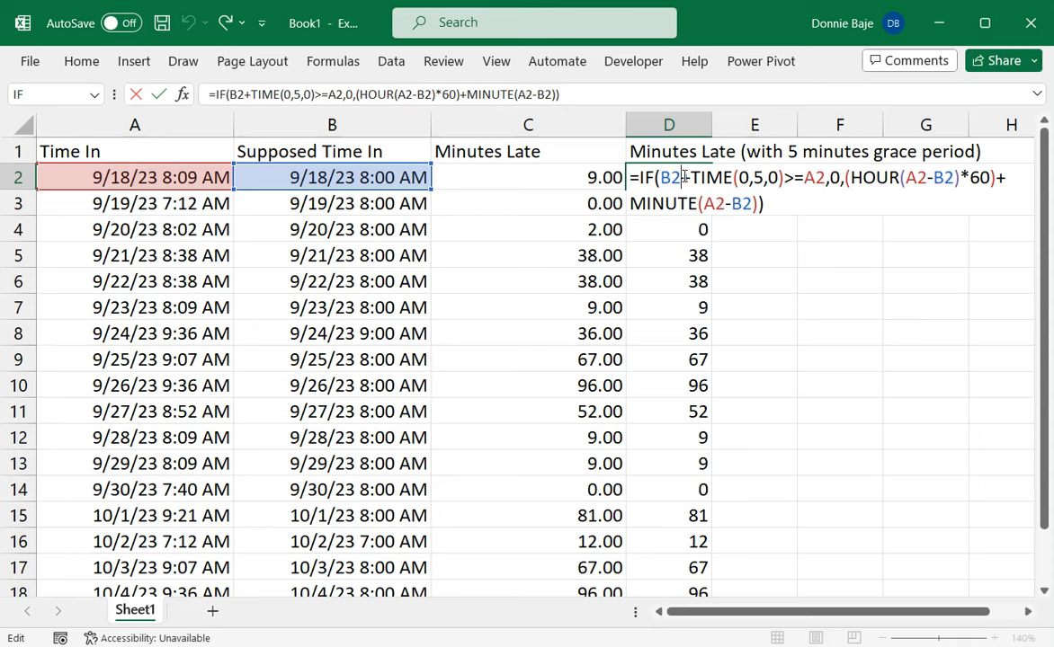
key("Enter")
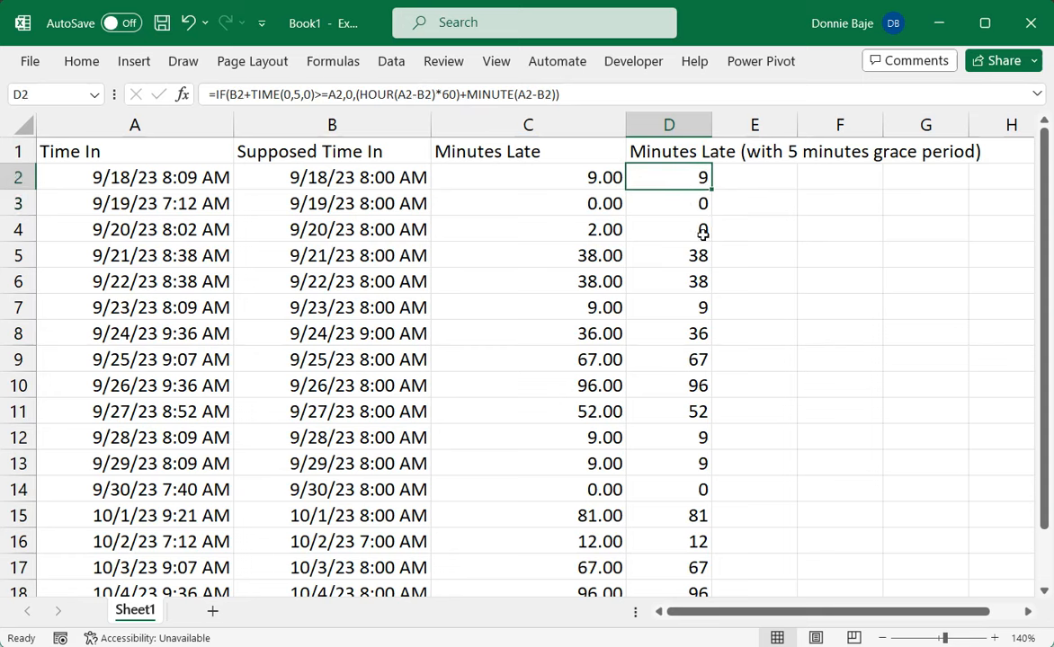
mouse_move(701, 229)
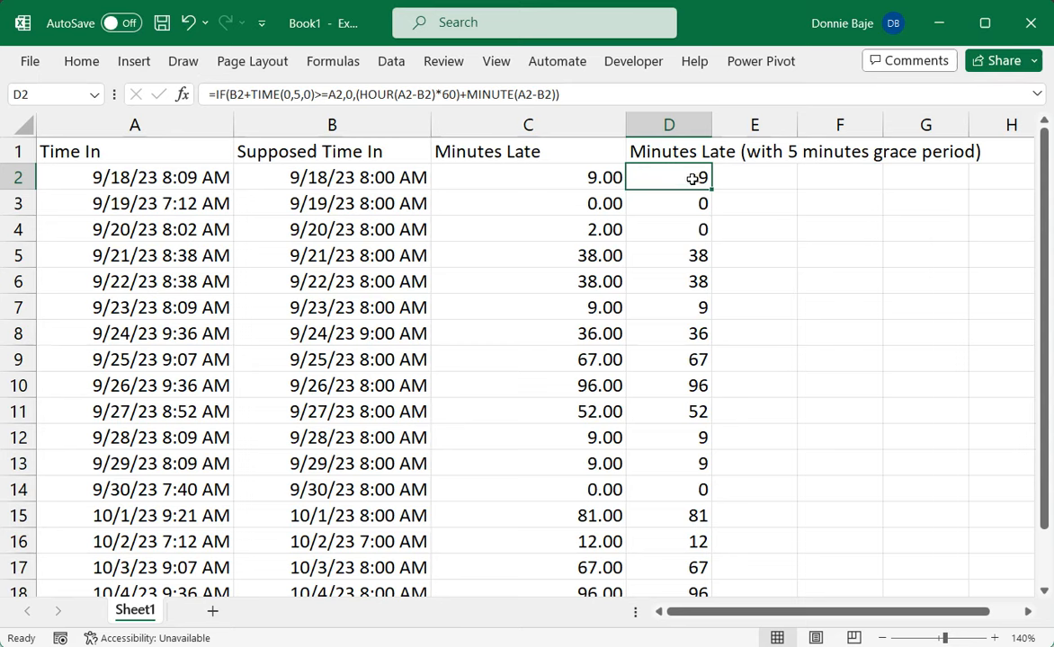
double_click(668, 177)
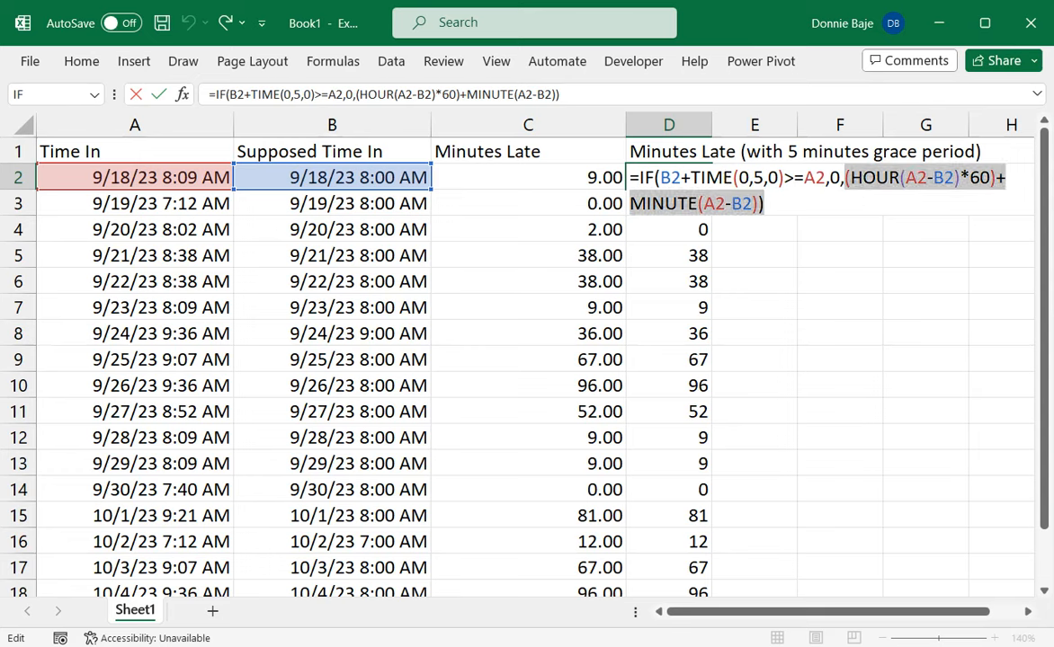
mouse_move(782, 385)
type("-")
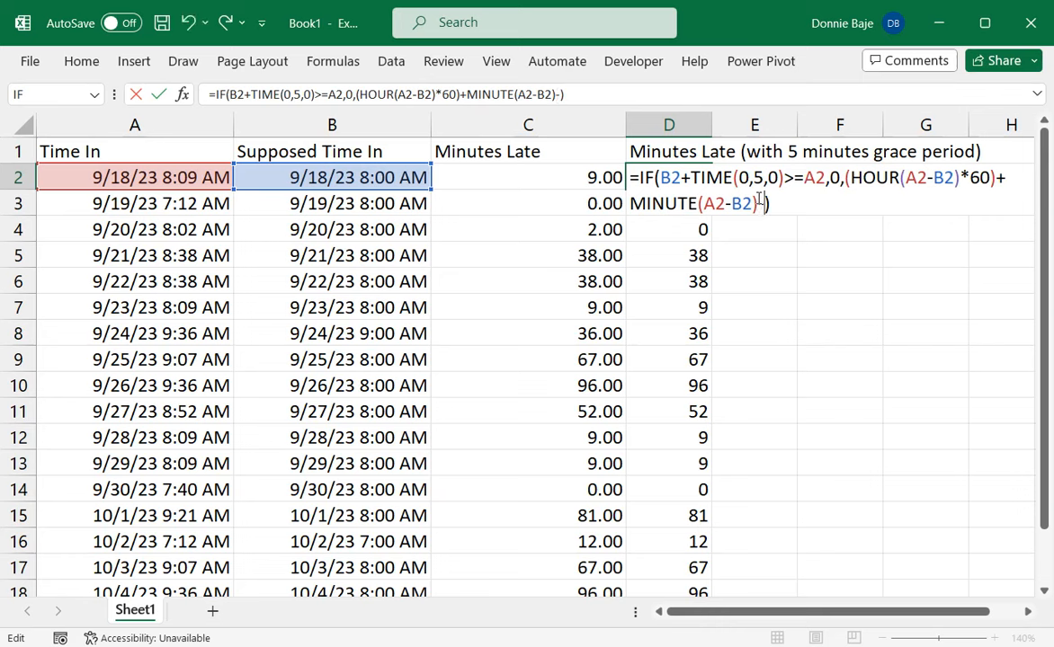
type("5")
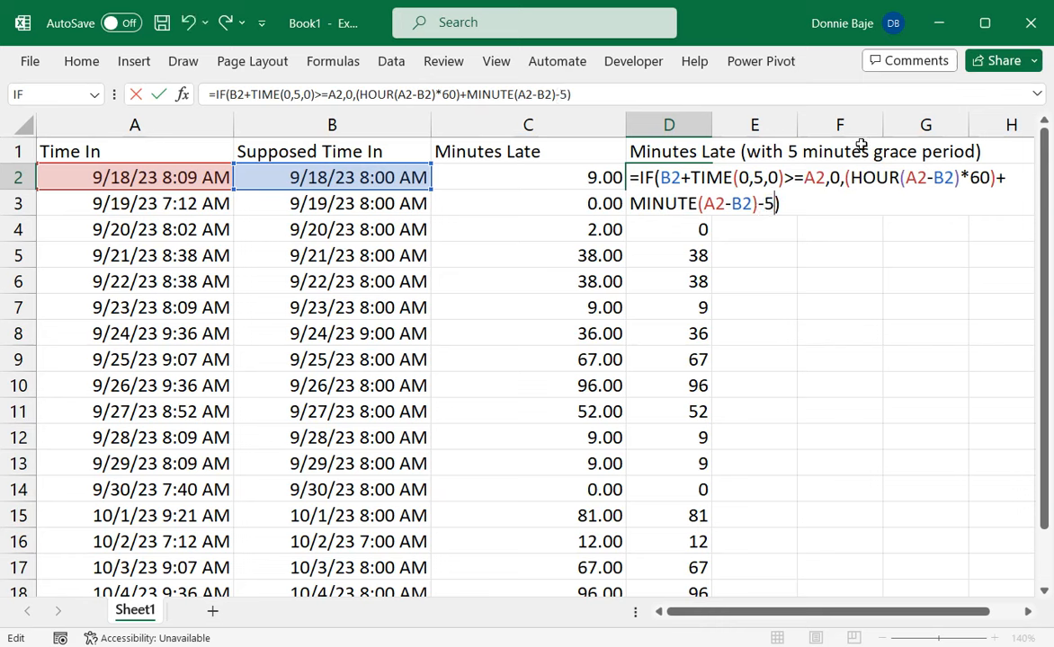
mouse_move(881, 176)
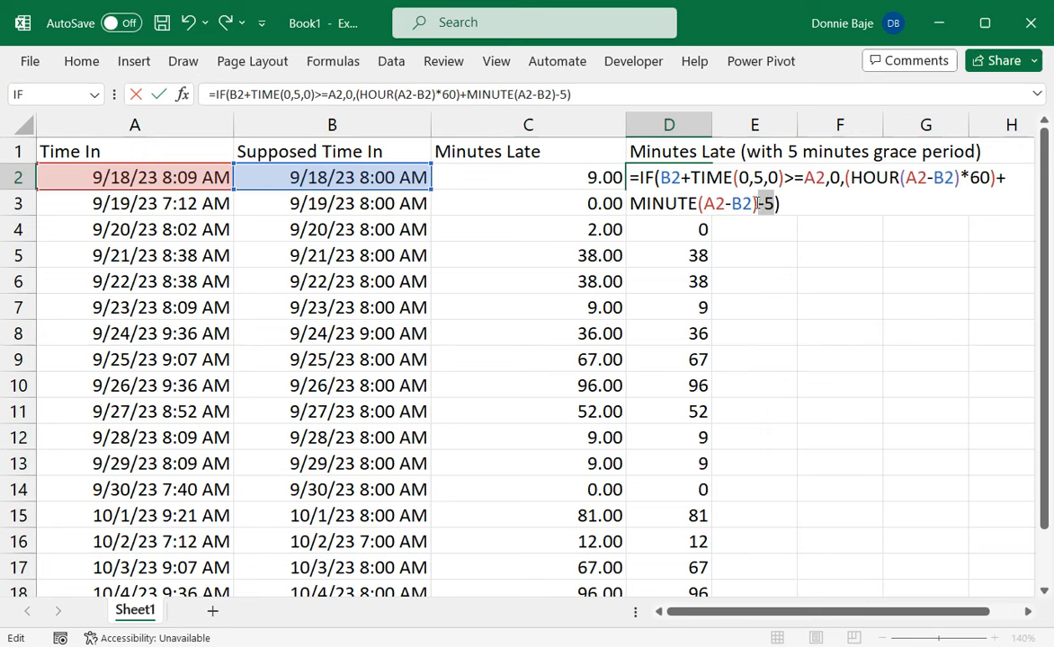
mouse_move(791, 271)
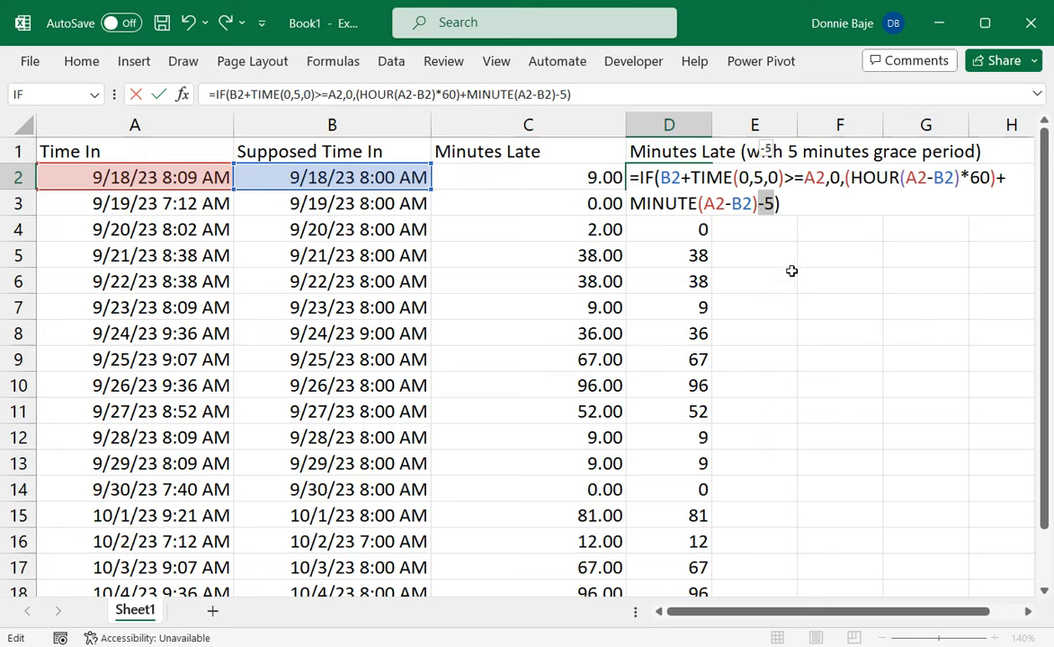
key("Enter")
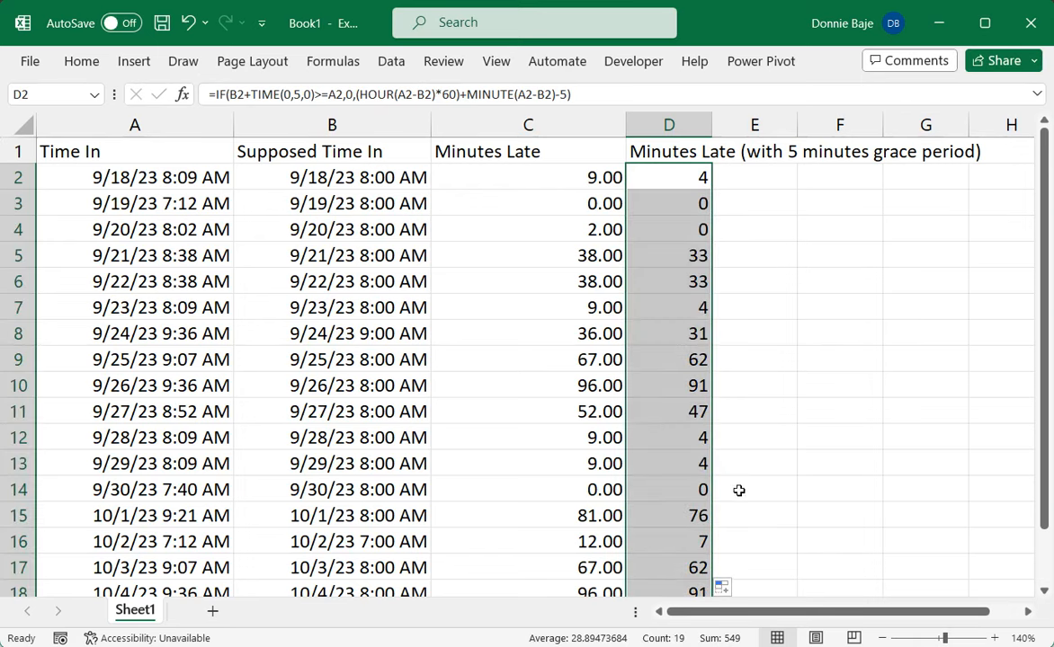
mouse_move(742, 293)
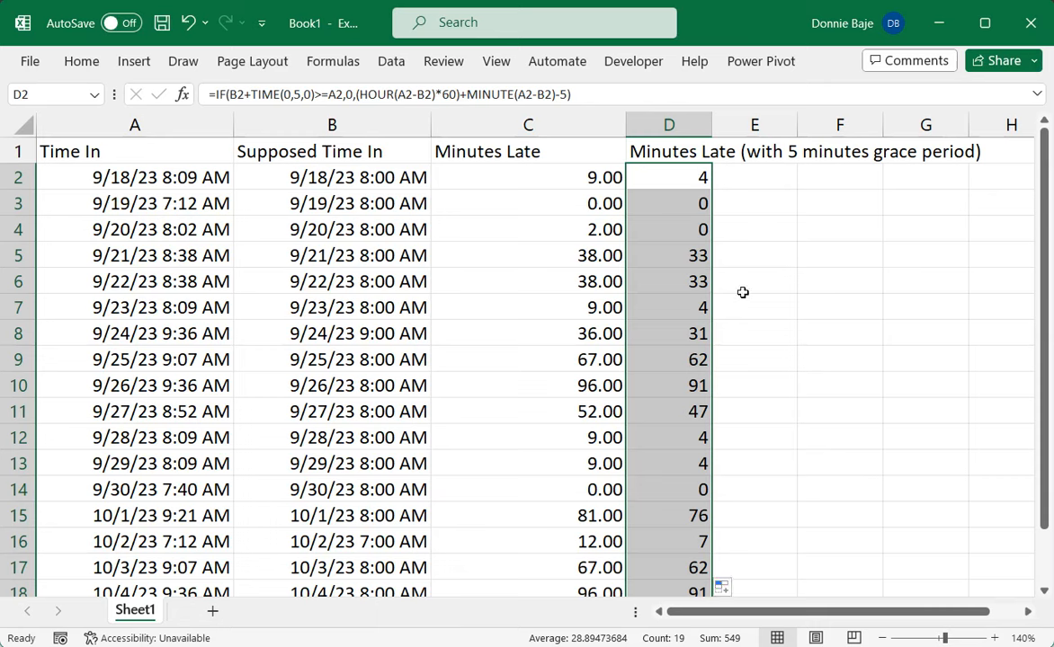
mouse_move(696, 180)
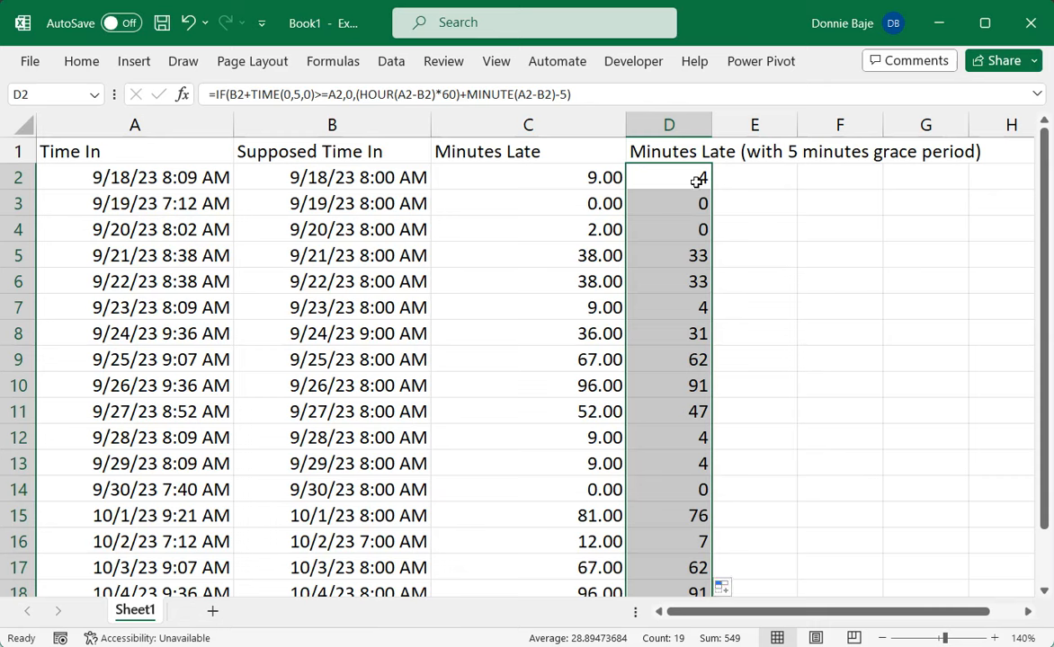
mouse_move(696, 172)
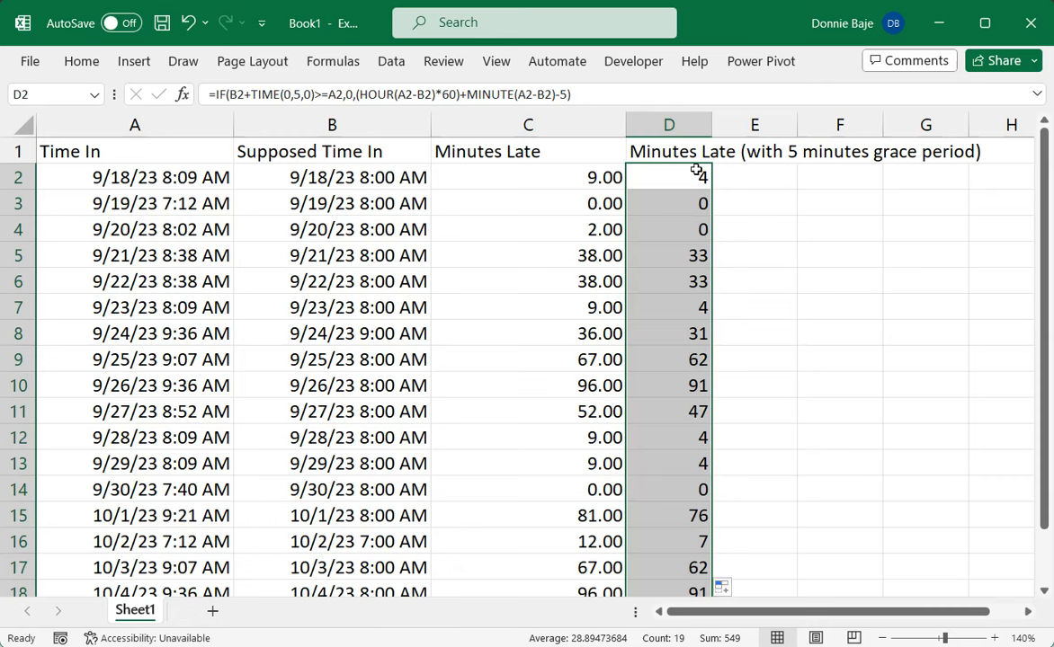